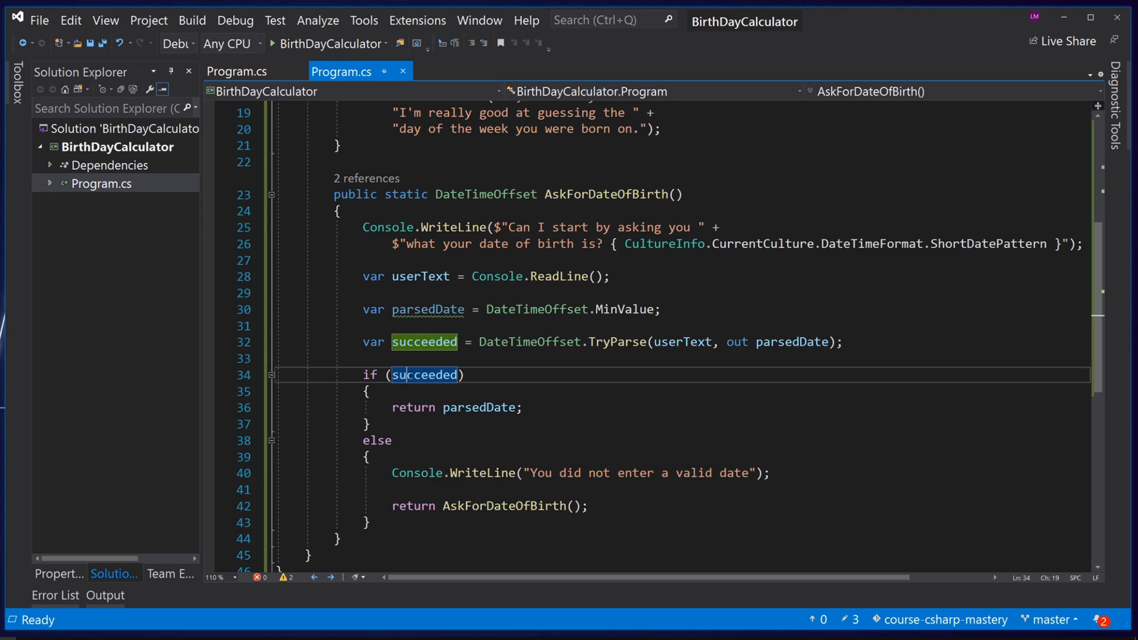
- Inline the 'succeeded' variable so the if condition calls DateTimeOffset.TryParse directly
double_click(426, 375)
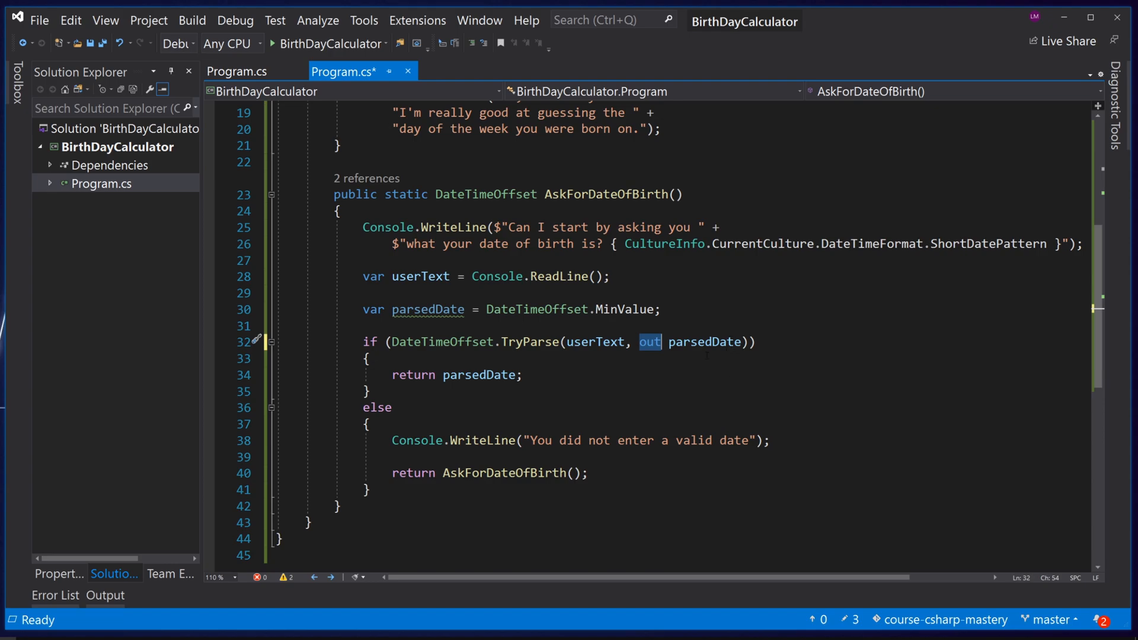
mouse_move(652, 348)
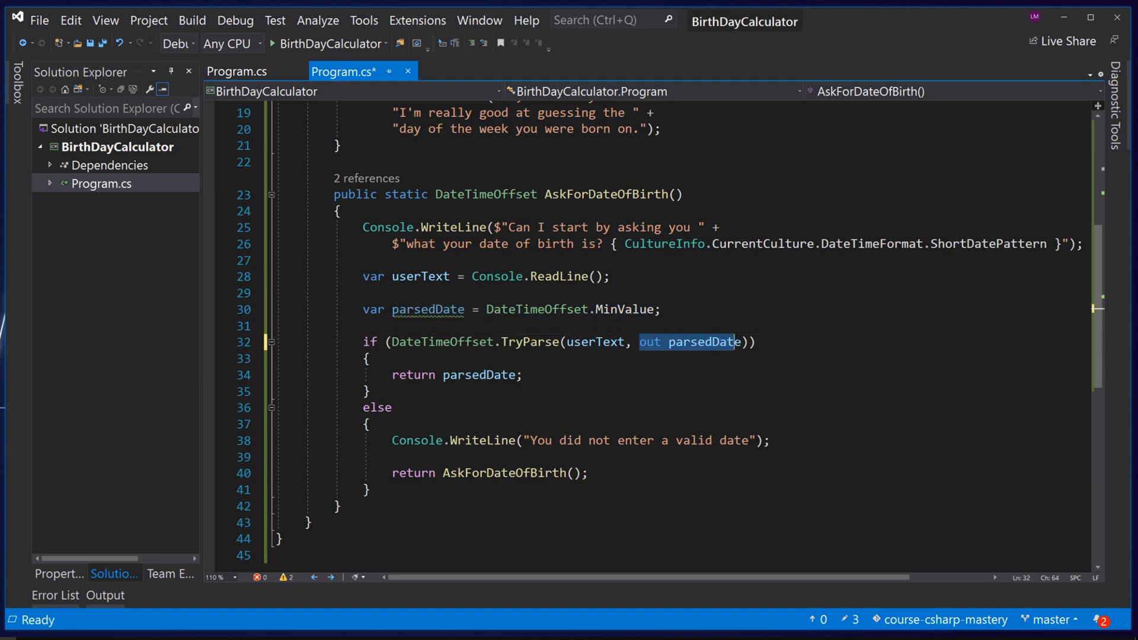
click(711, 342)
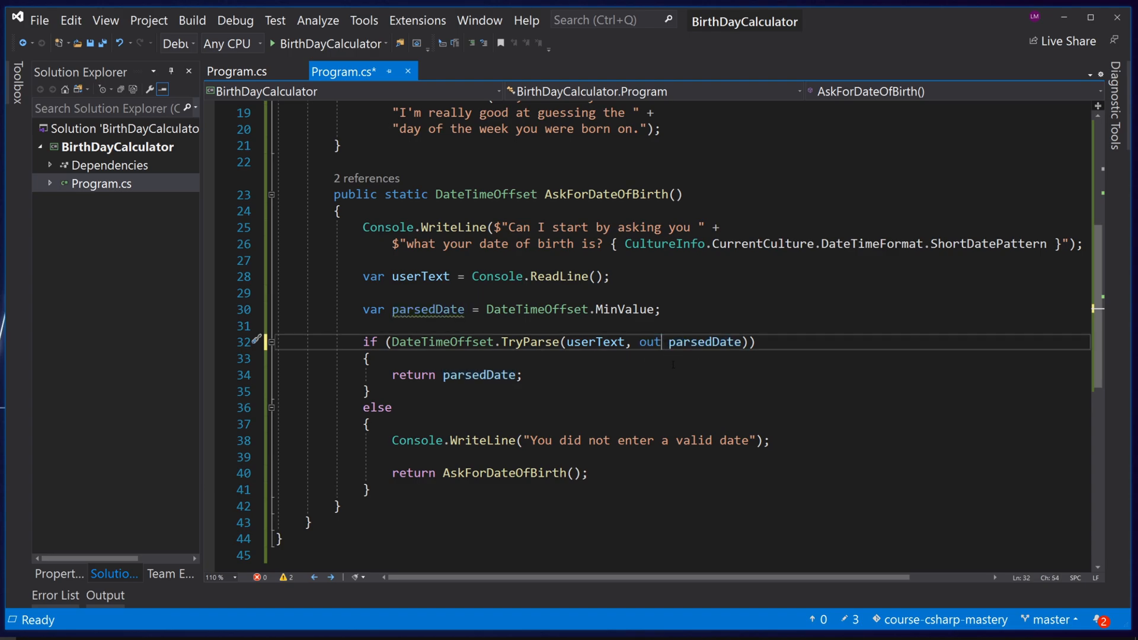
text(var)
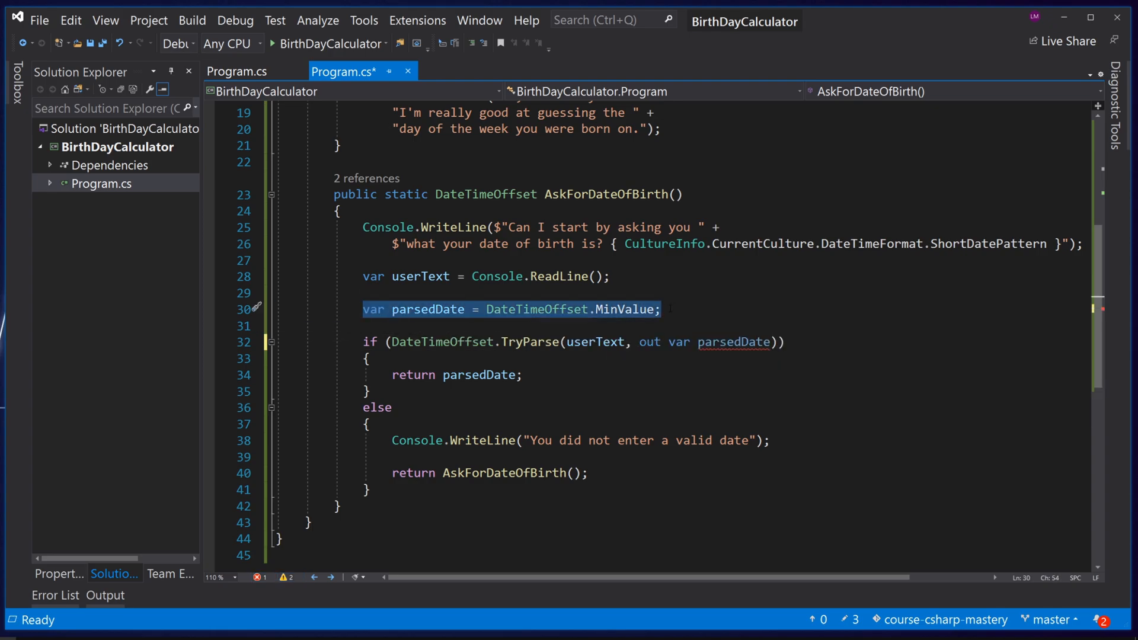
key(Delete)
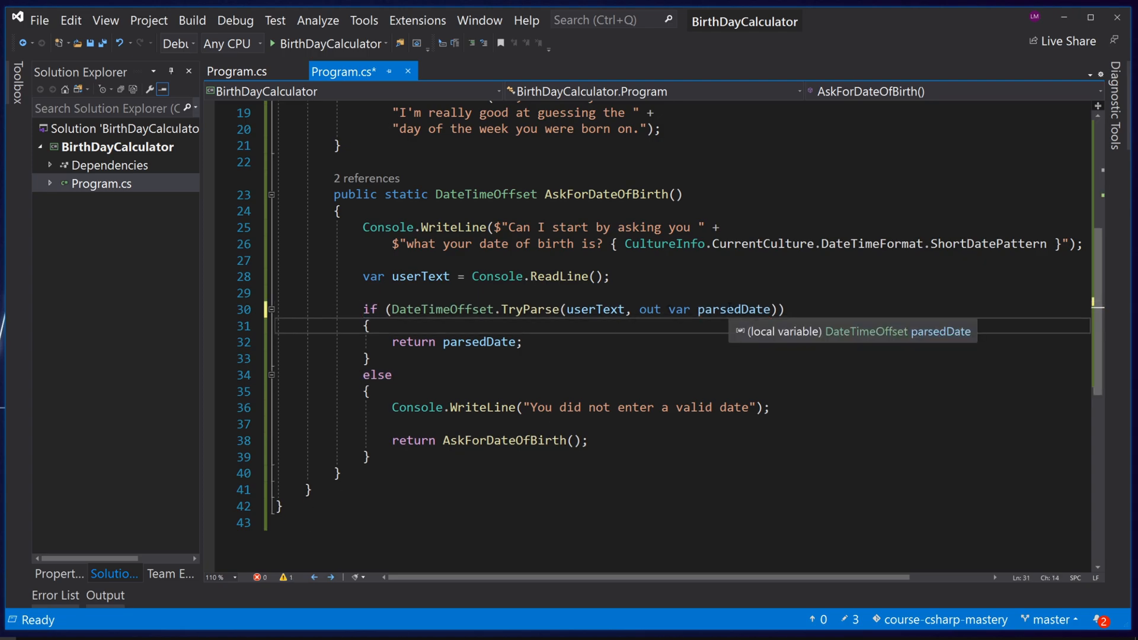
mouse_move(323, 320)
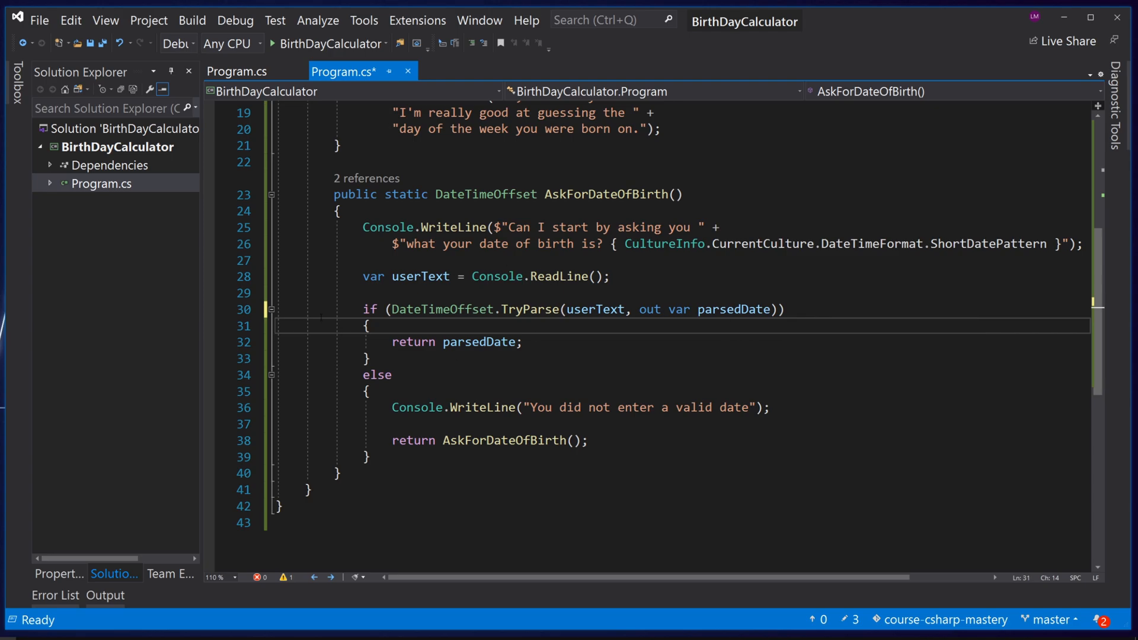
double_click(477, 341)
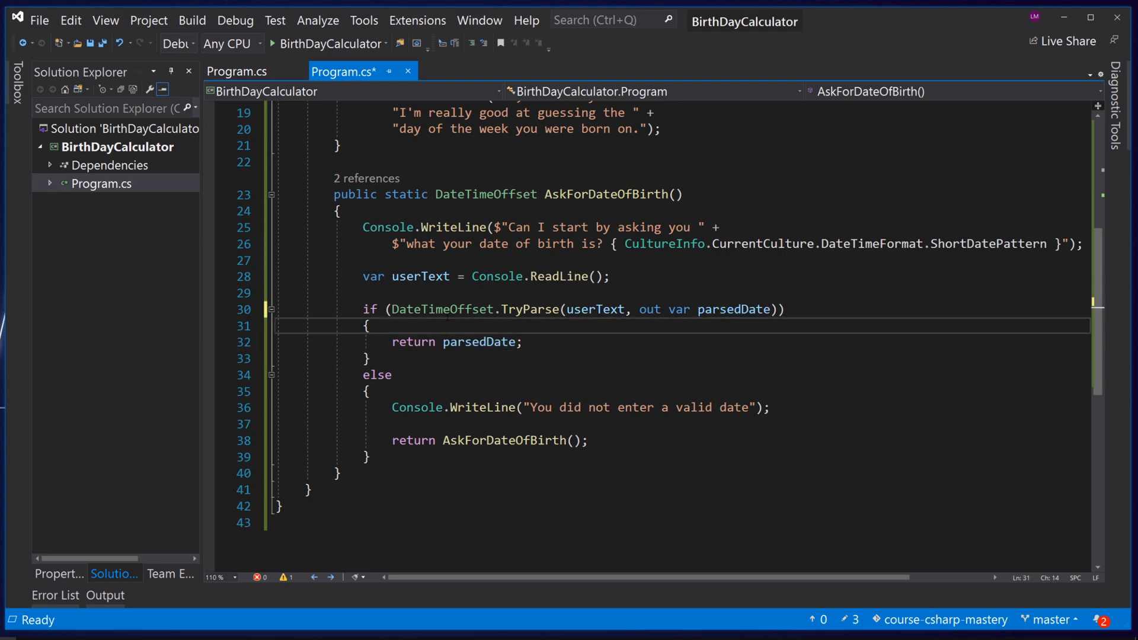
drag(639, 309, 739, 308)
text(var parsedDate = DateTimeOffset.MinValue;)
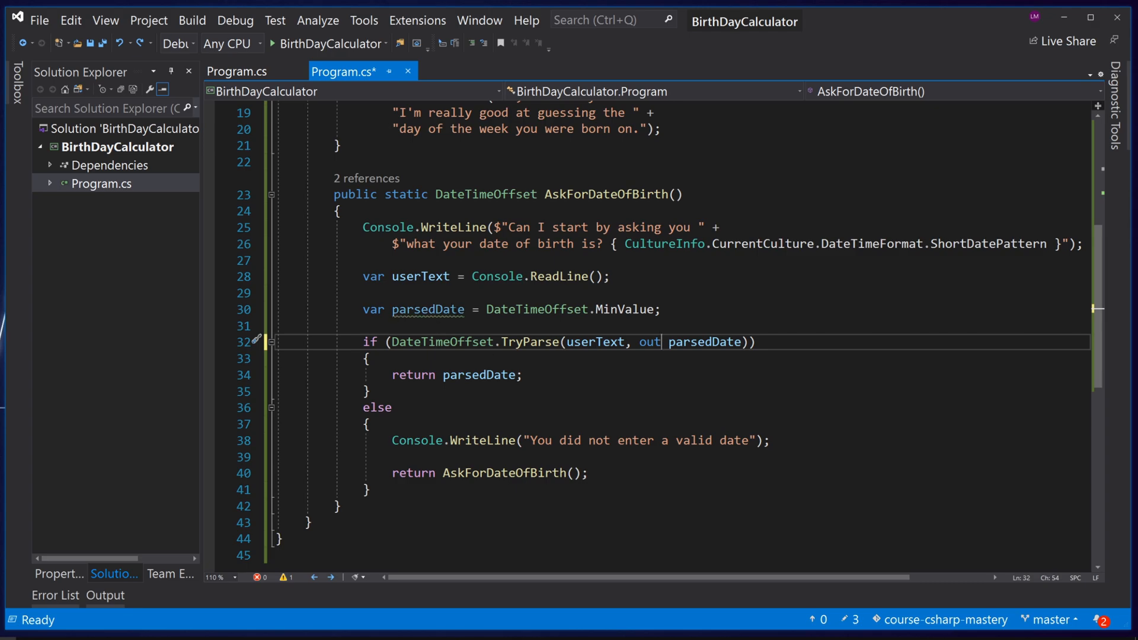
- Apply the 'Inline variable declaration' fix to turn parsedDate into 'out var parsedDate'
double_click(537, 310)
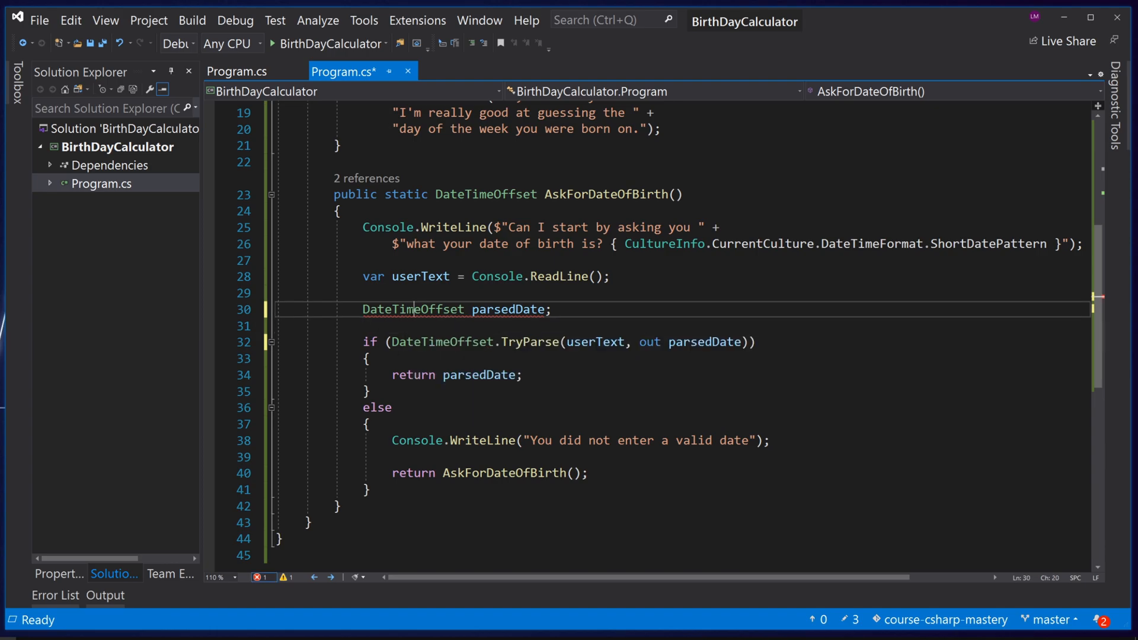
mouse_move(411, 308)
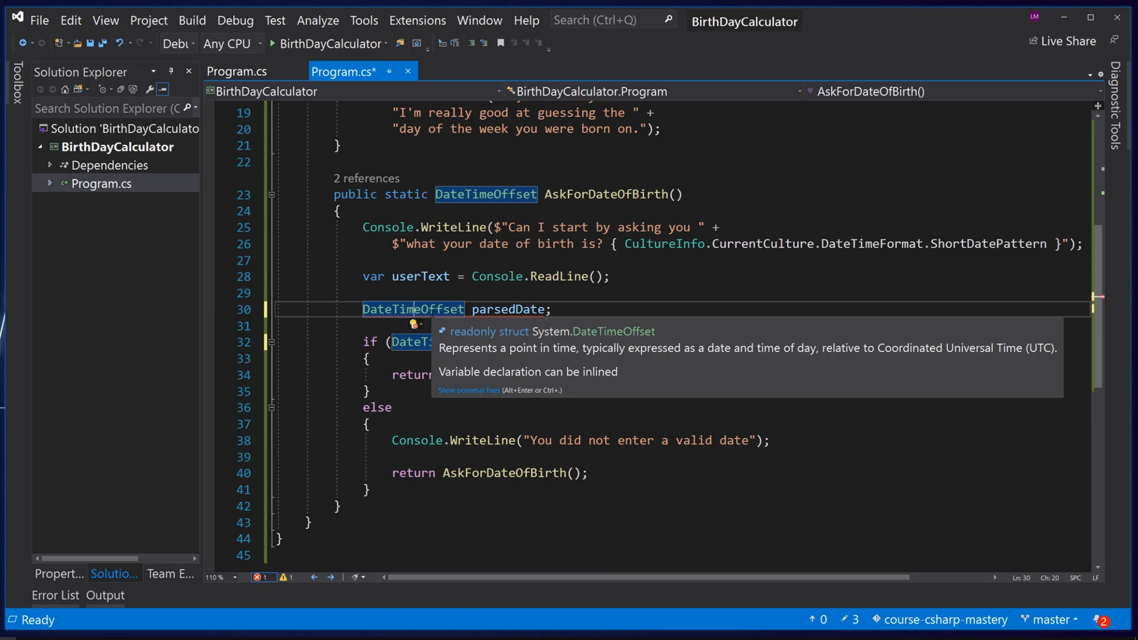
click(410, 324)
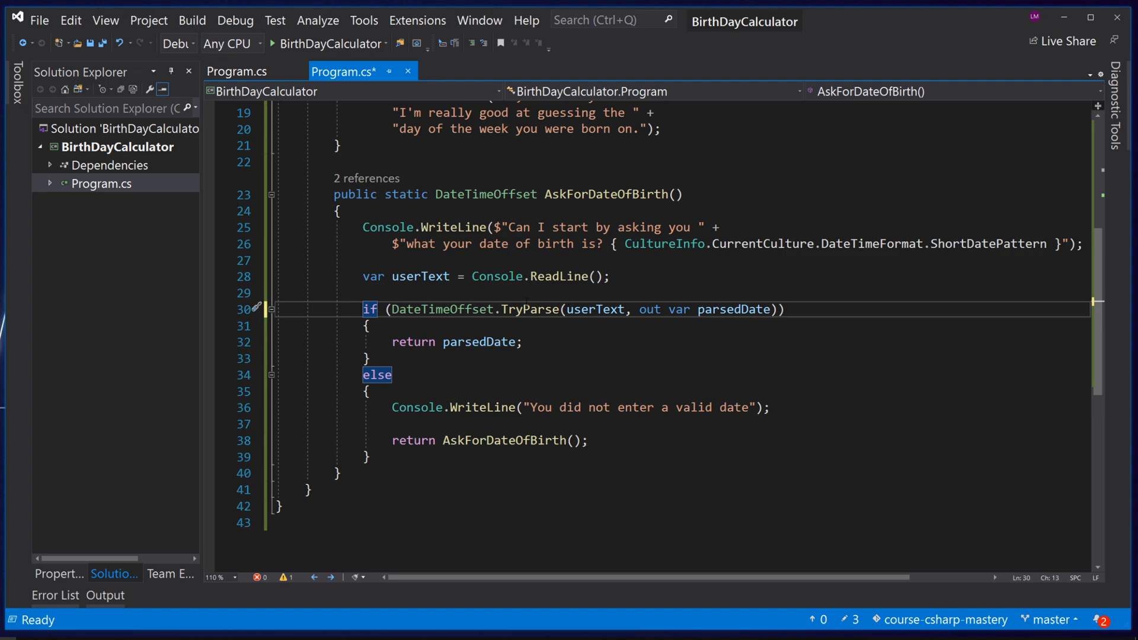
click(369, 358)
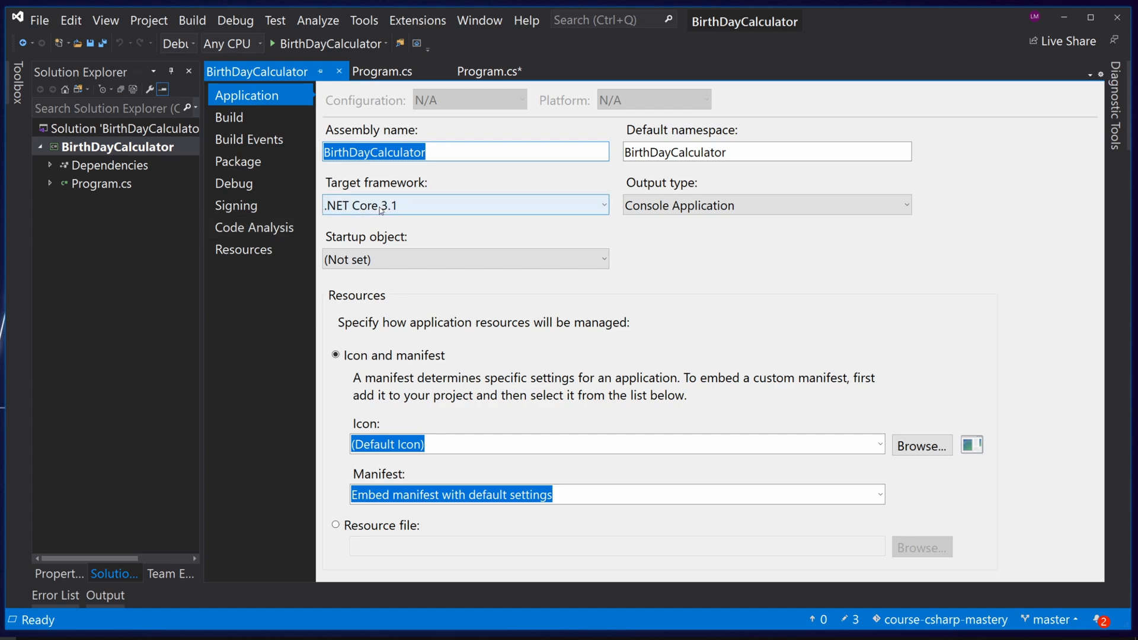
click(465, 206)
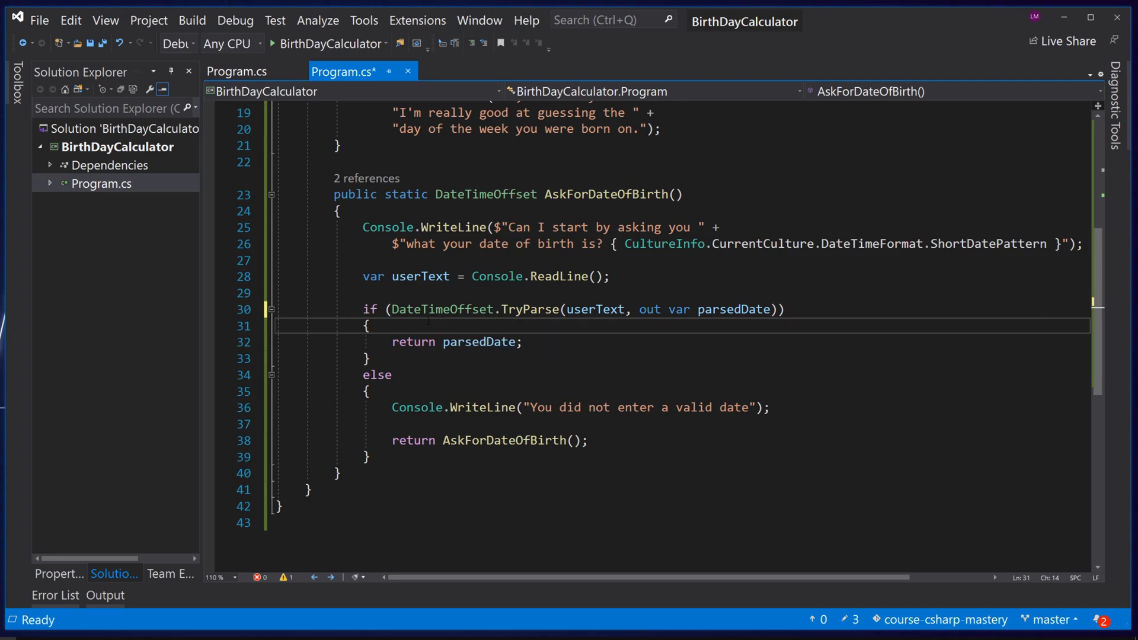
- Save Program.cs and add the comment '// Some comment' above return parsedDate
key(ctrl+s)
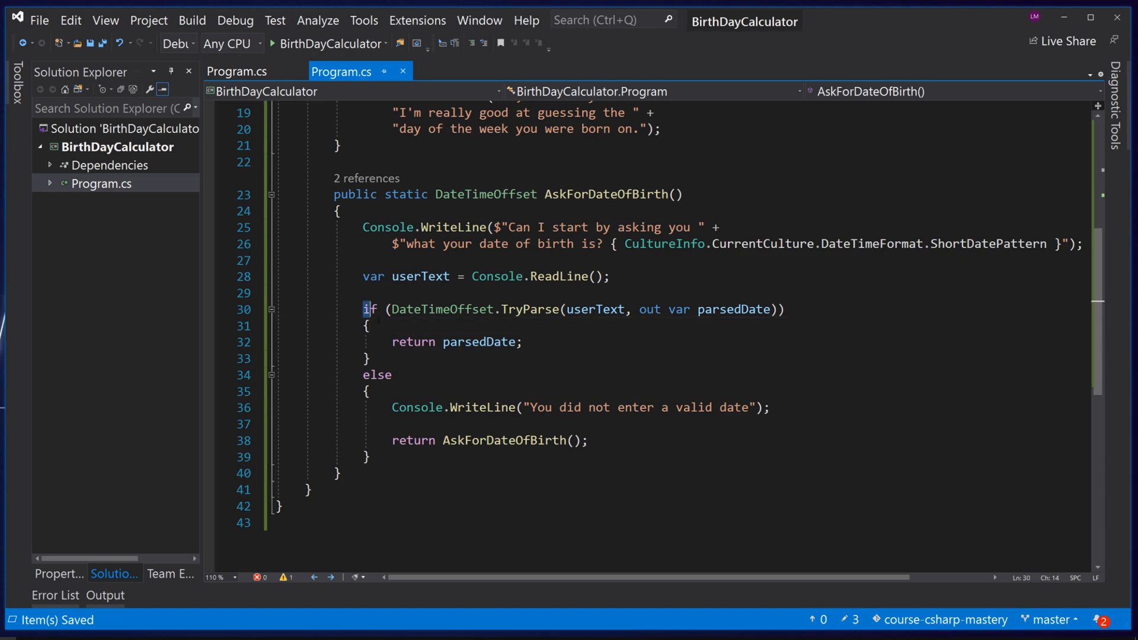
click(436, 342)
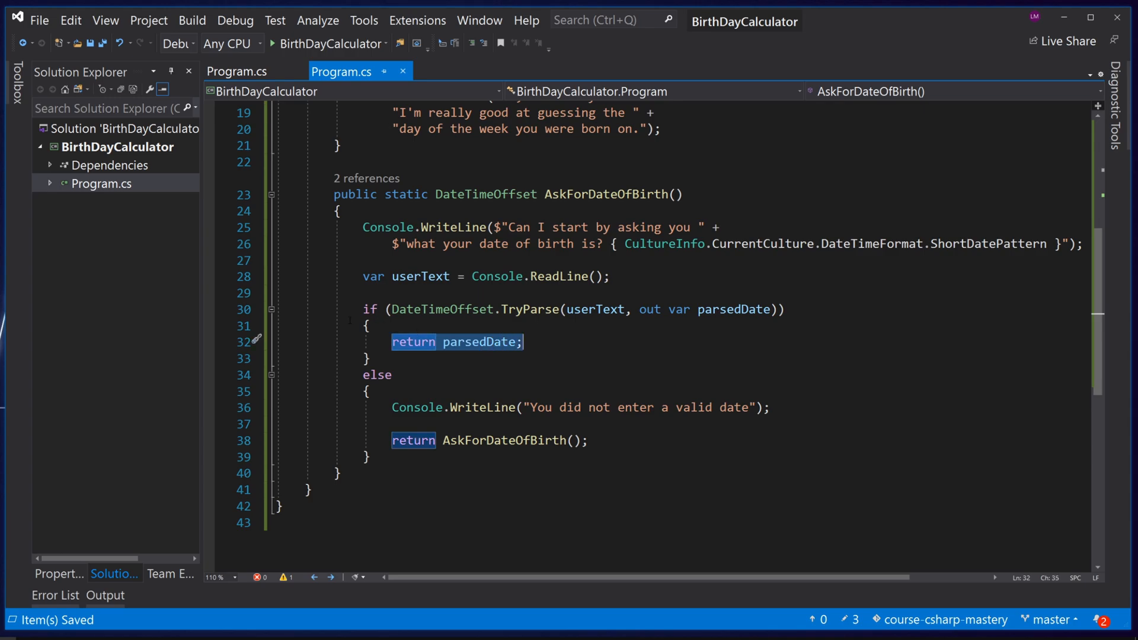
text(//)
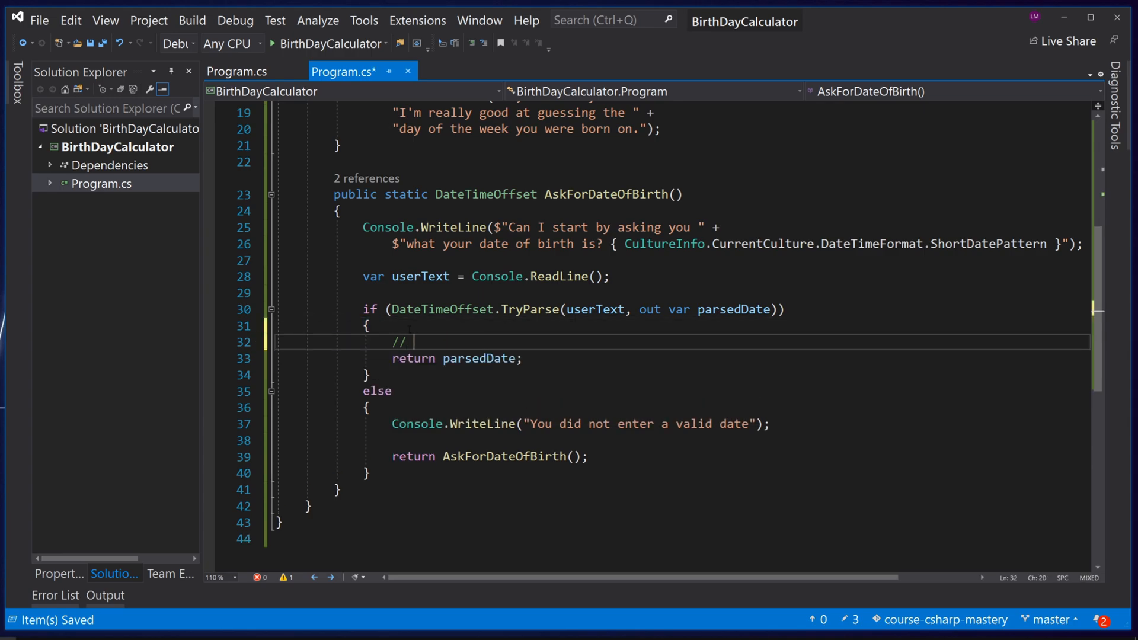
text(Some comment)
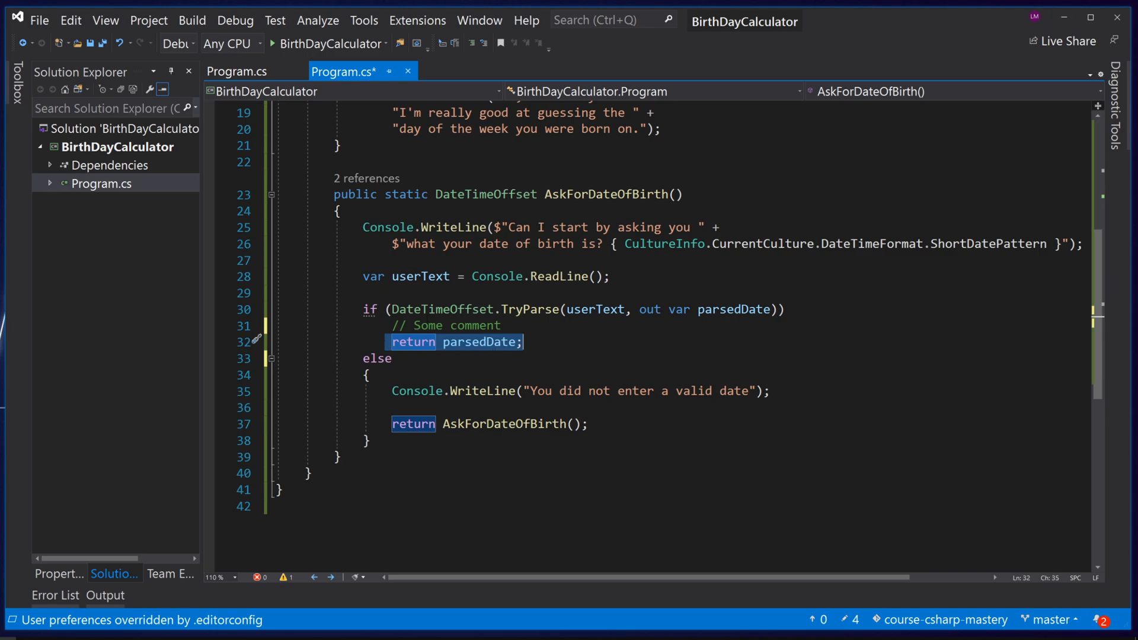
- Add another '// Some oth...' comment line beneath the first one
click(434, 342)
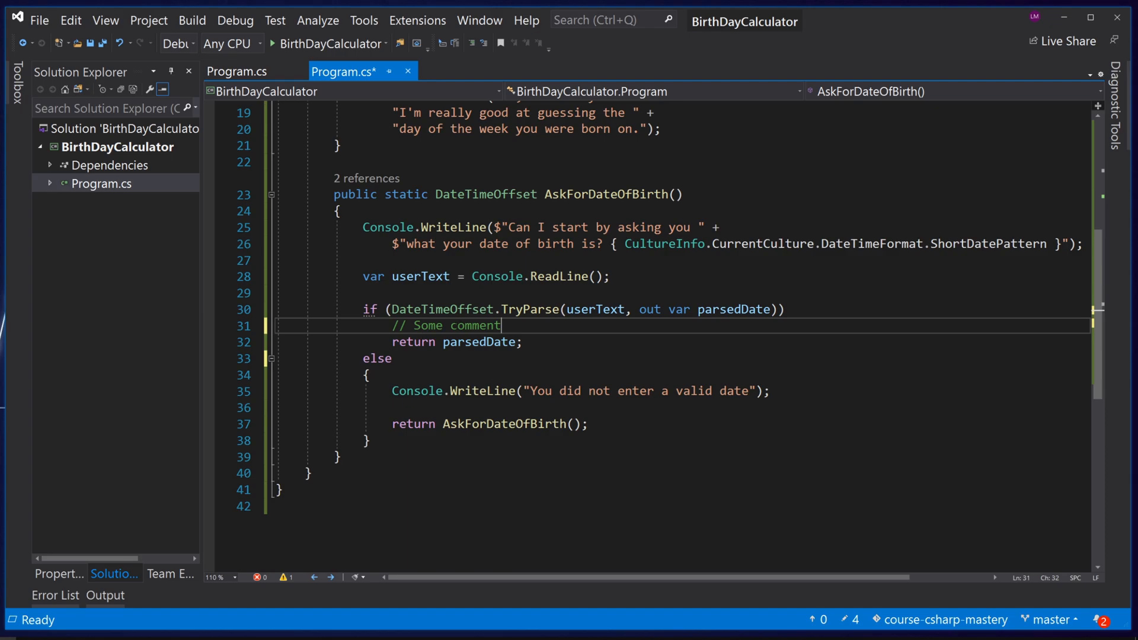
text(// Some other comment)
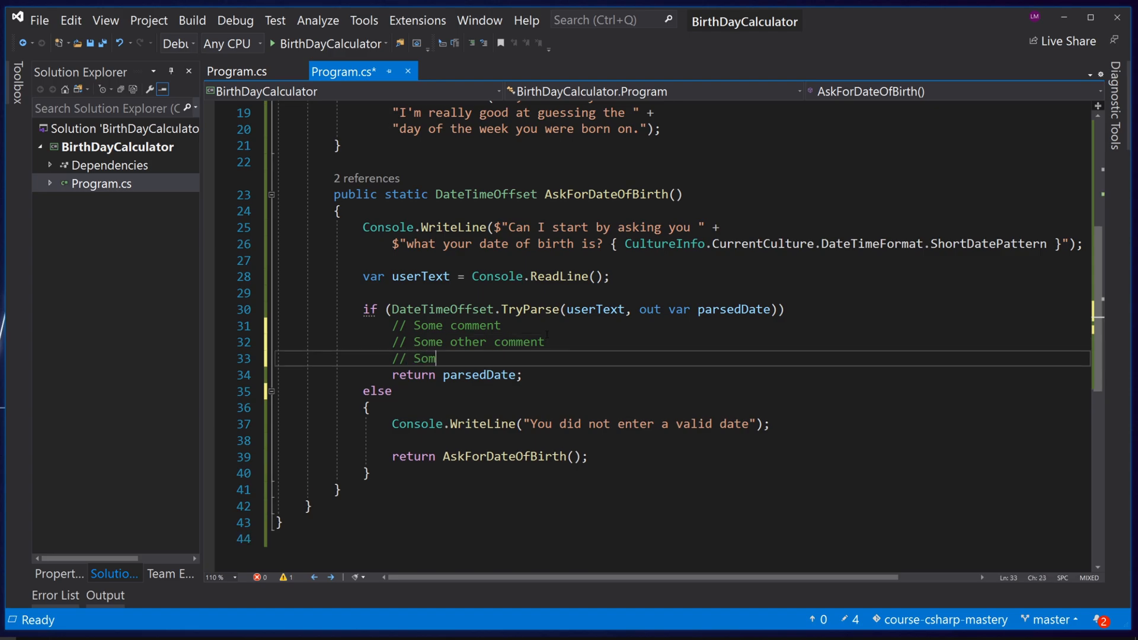
text(ething else)
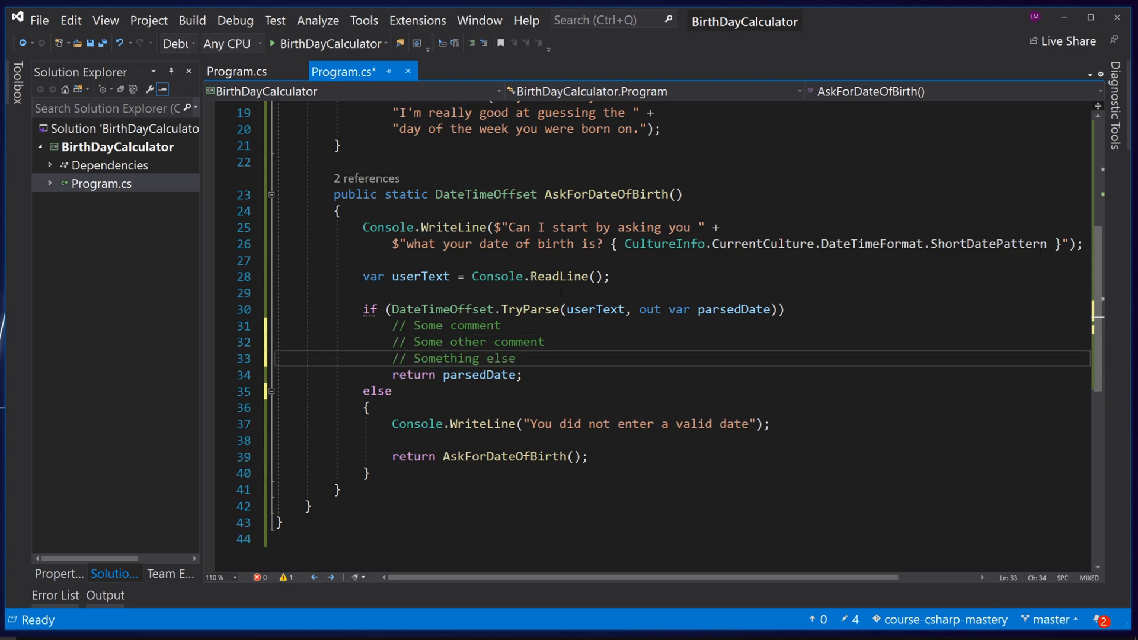
click(413, 374)
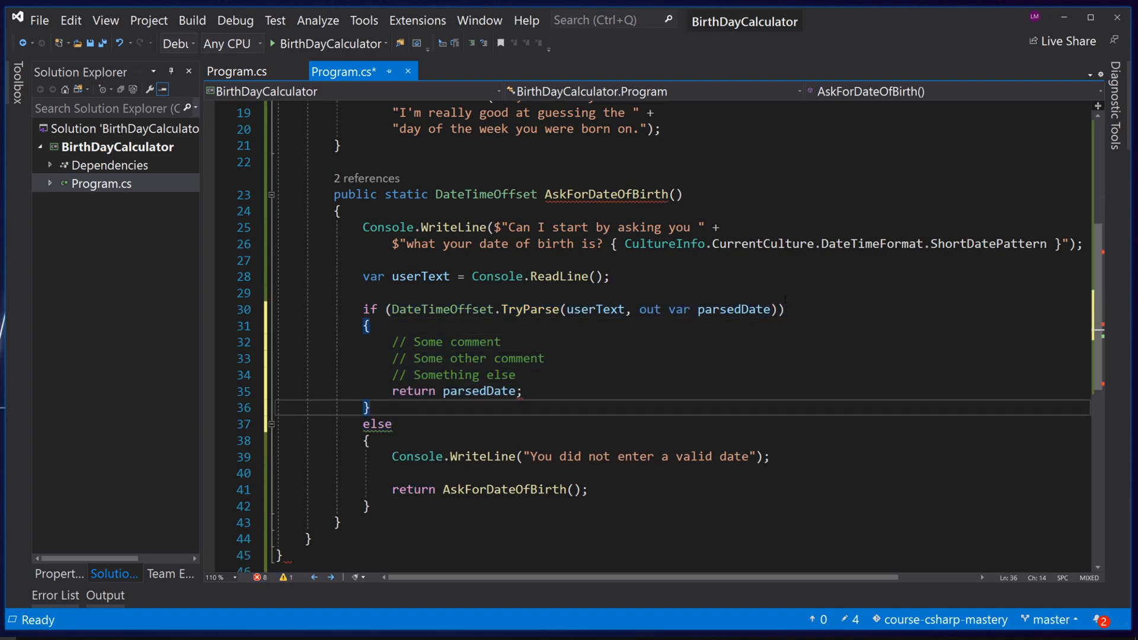
- Delete the comment lines and braces so the if branch is just 'return parsedDate'
drag(362, 309, 392, 424)
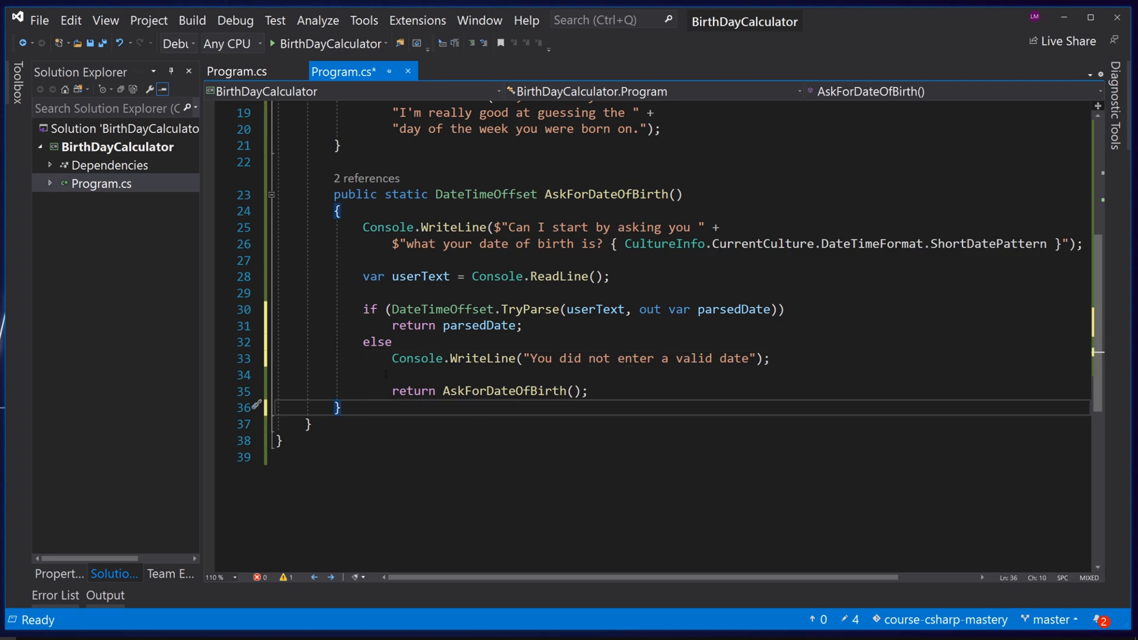
mouse_move(448, 358)
text({)
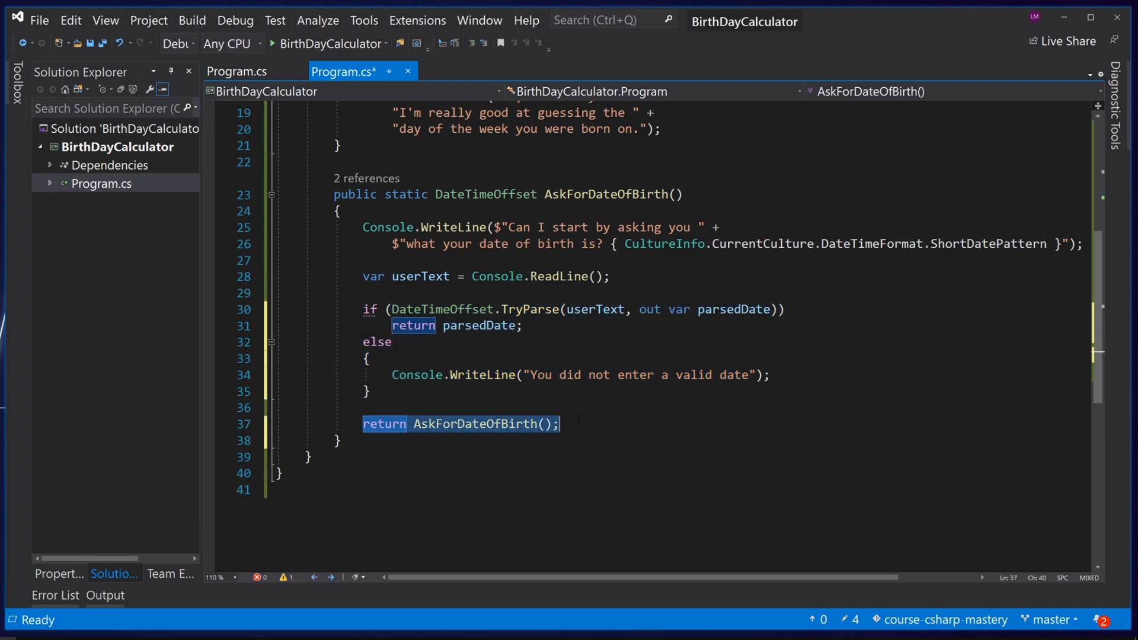
click(348, 407)
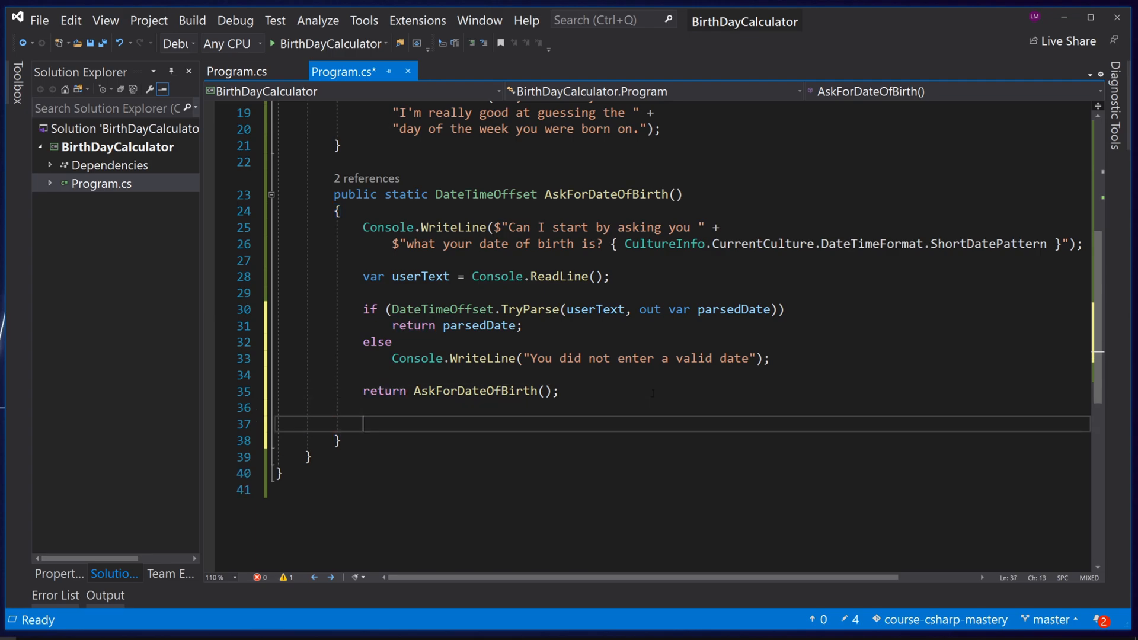
- Type an empty if() block after the return and nest a second if snippet inside
text(if()
text({ })
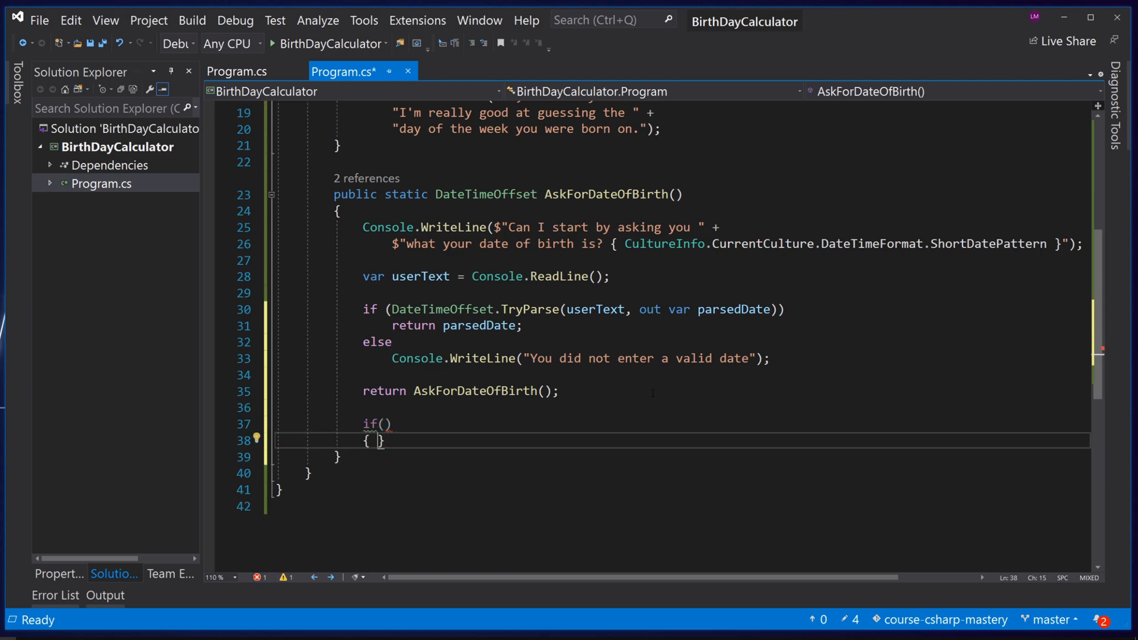
key(Enter)
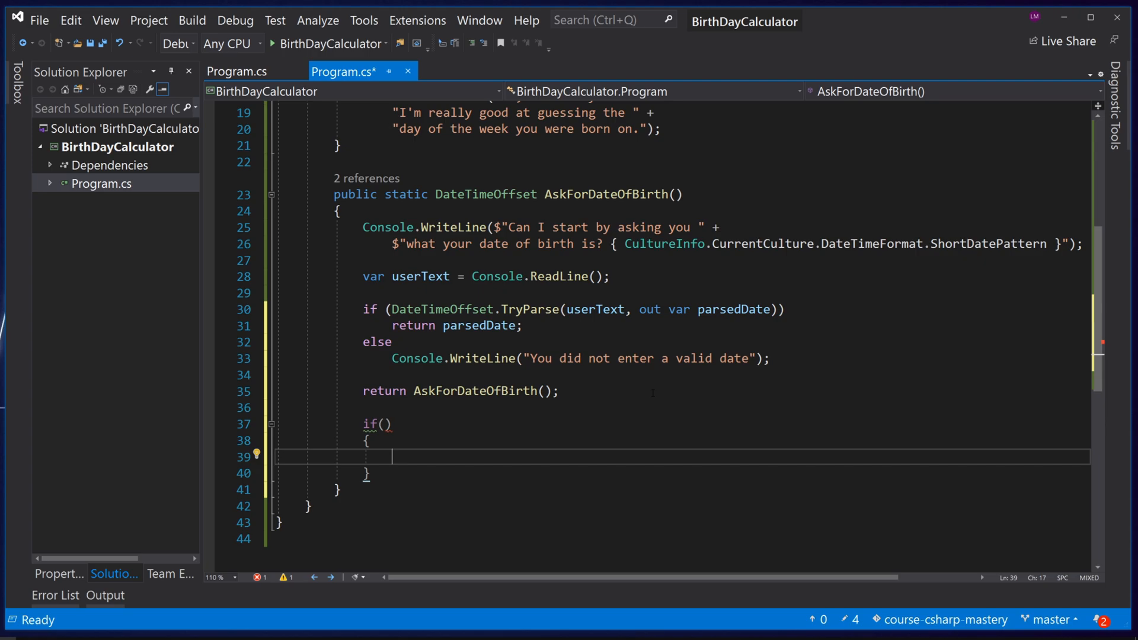
text(i)
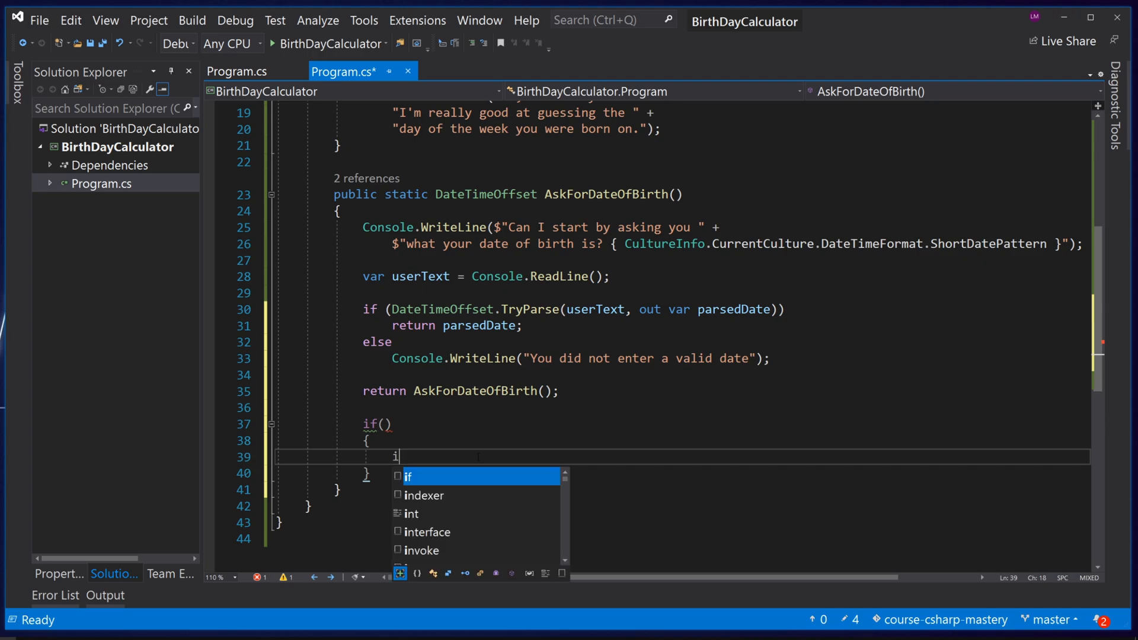
key(Tab)
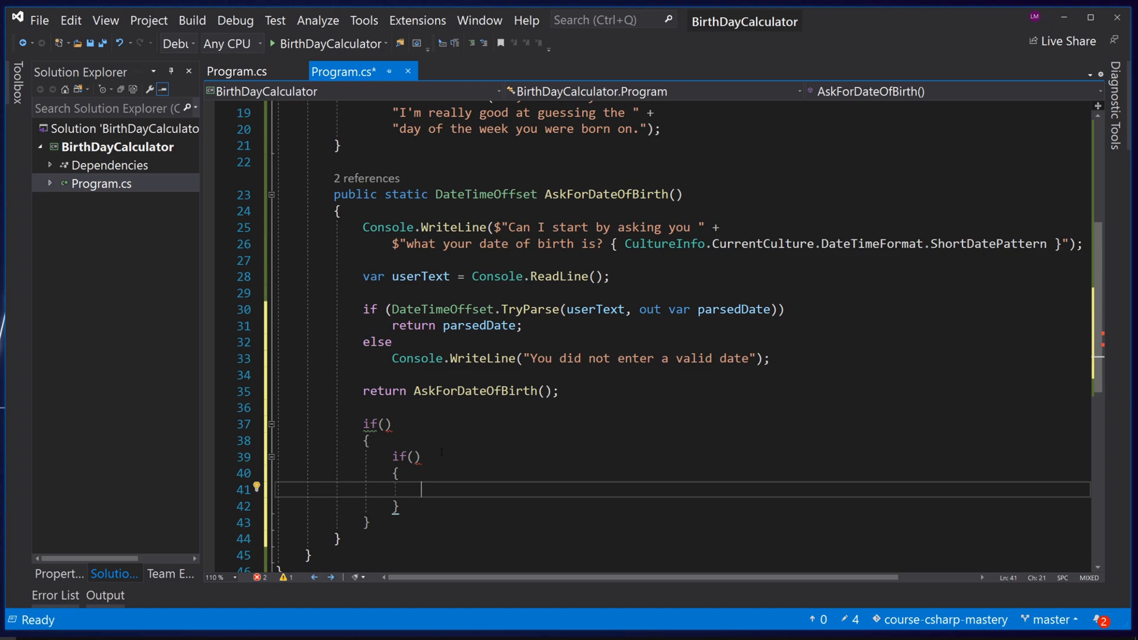
- Review Text Editor > C# > Code Style > Formatting options, then close Options with OK
click(362, 20)
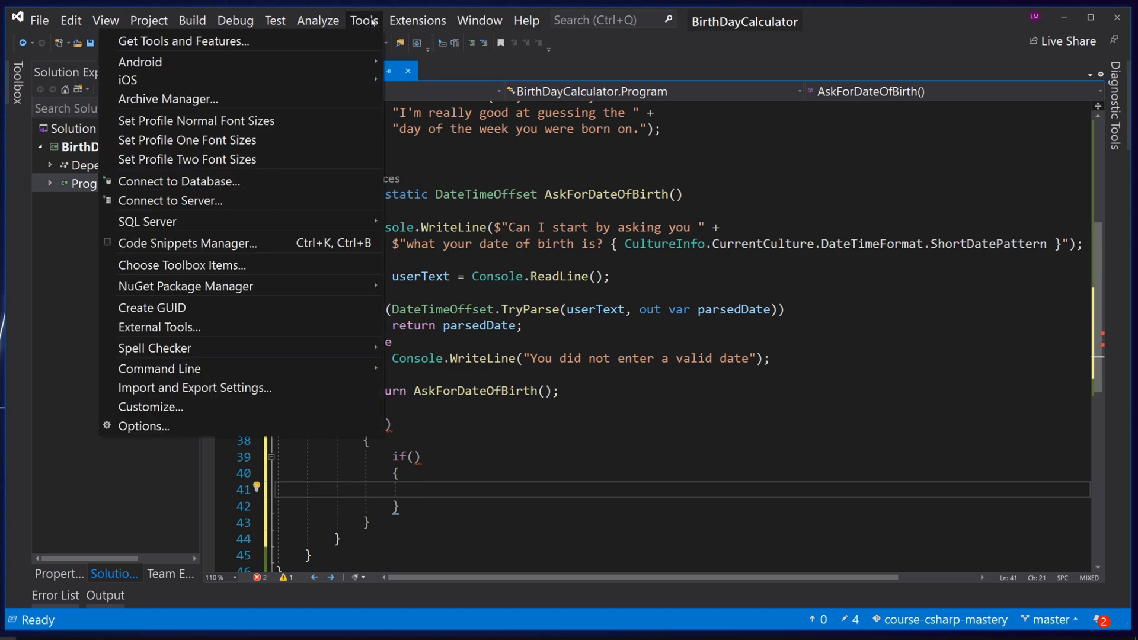
click(142, 426)
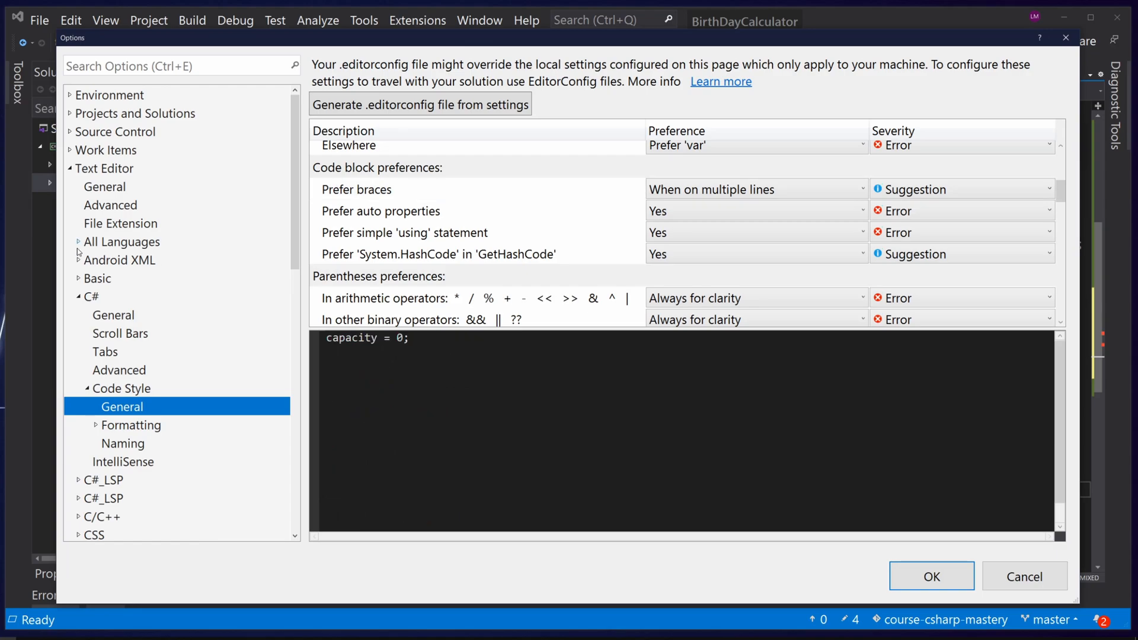
double_click(351, 337)
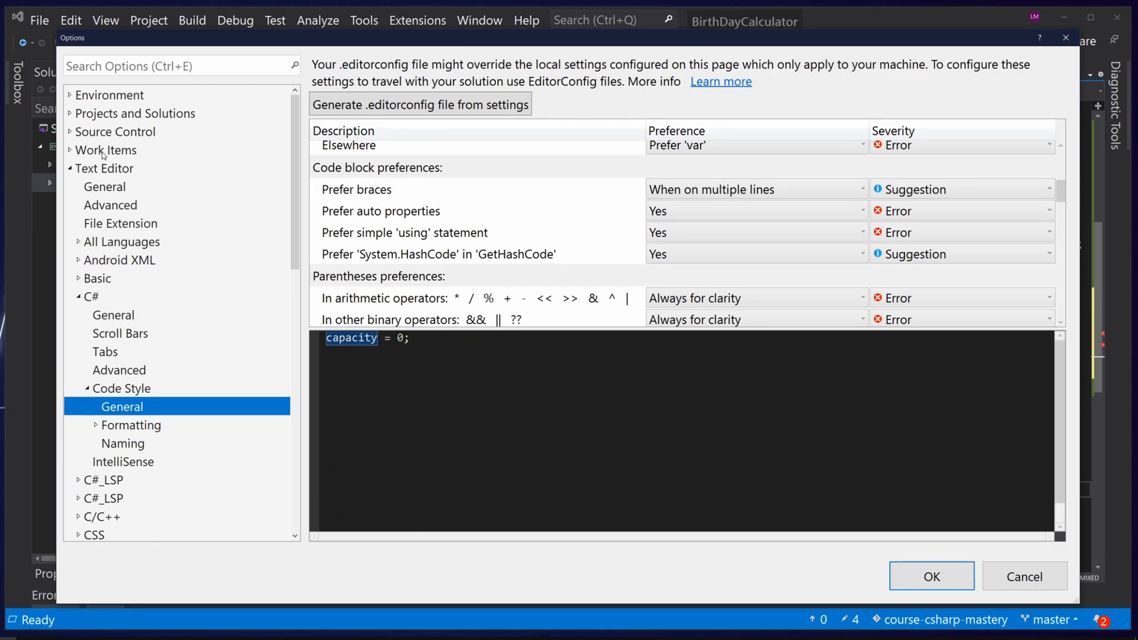
click(90, 297)
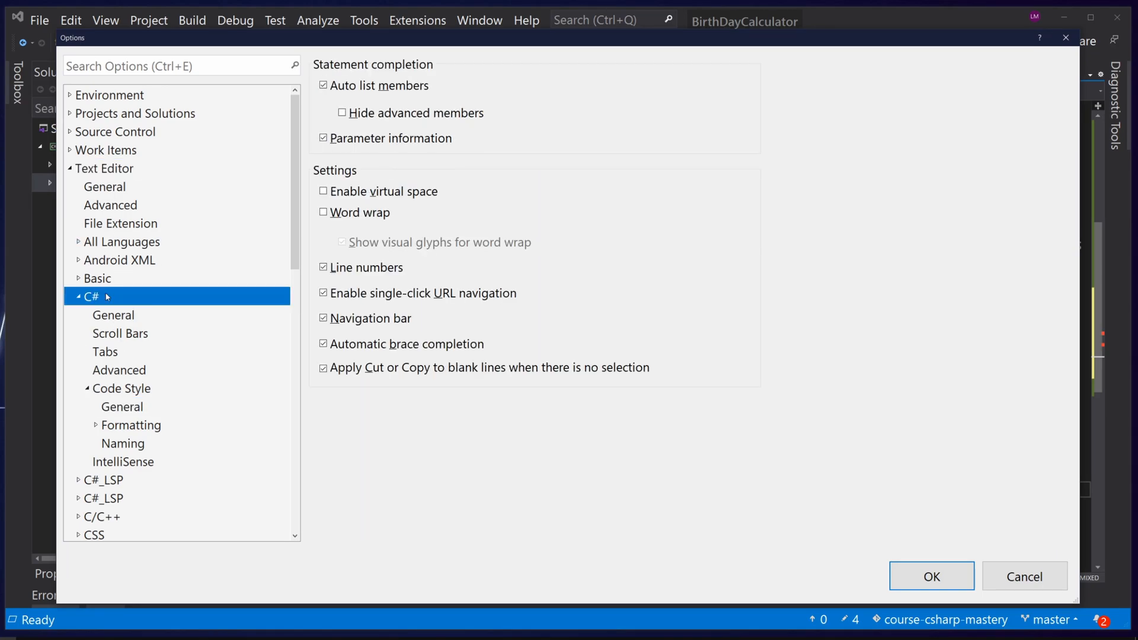
click(131, 425)
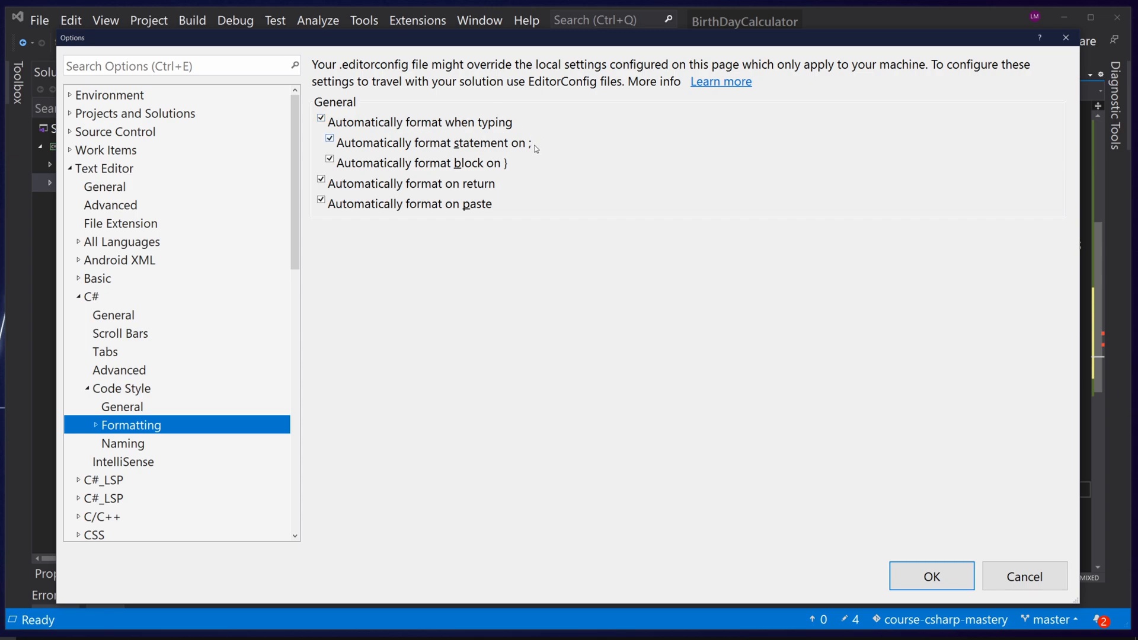
mouse_move(505, 169)
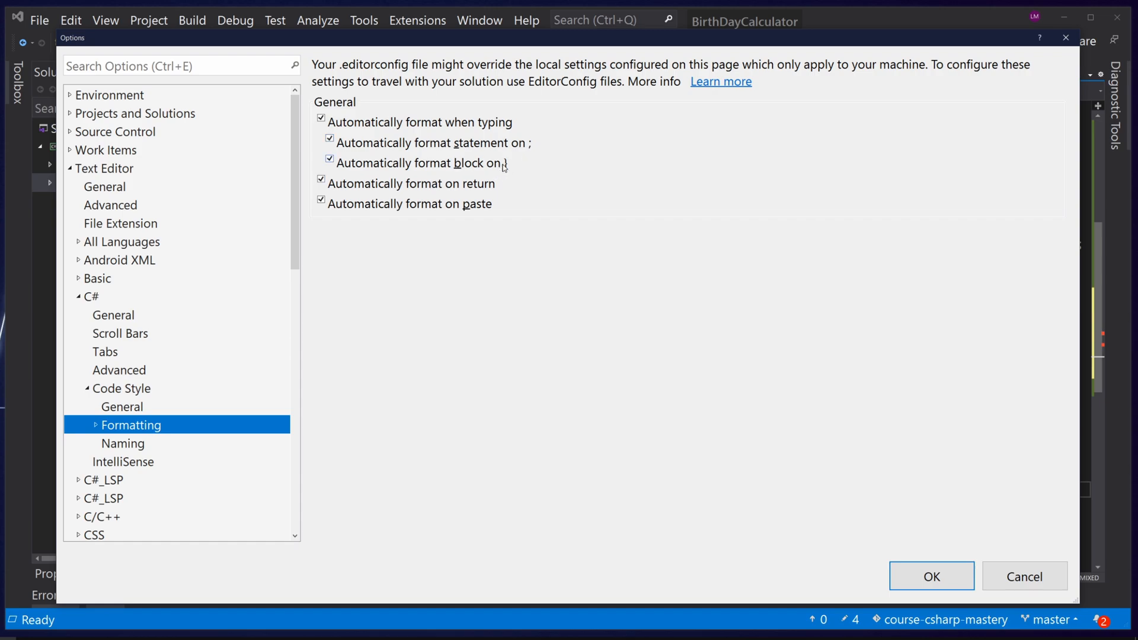
mouse_move(500, 168)
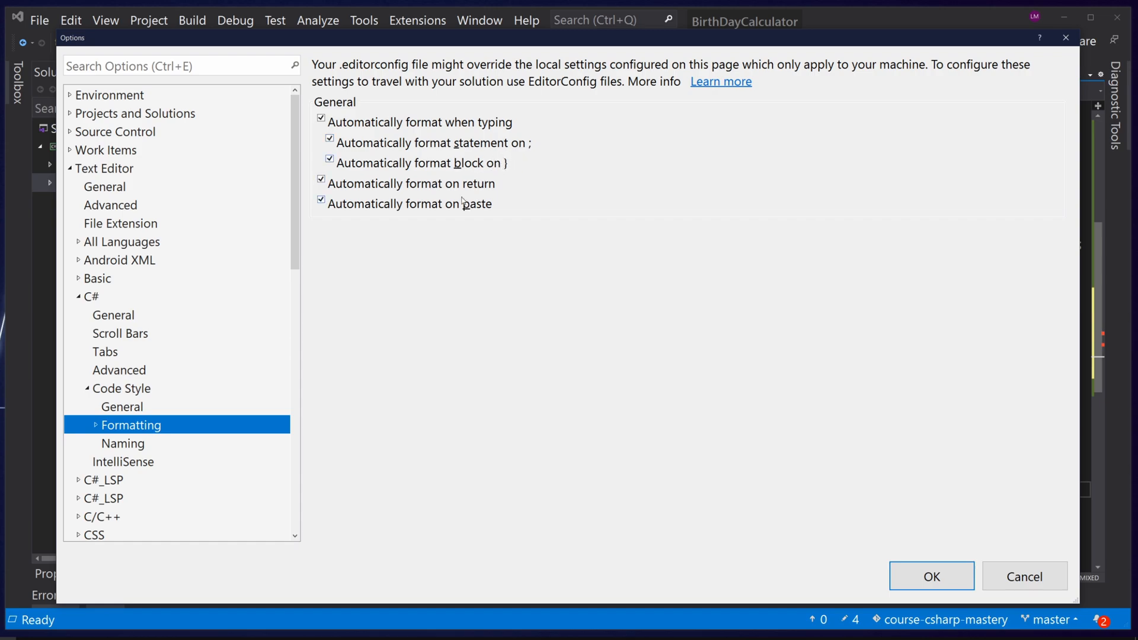
mouse_move(498, 199)
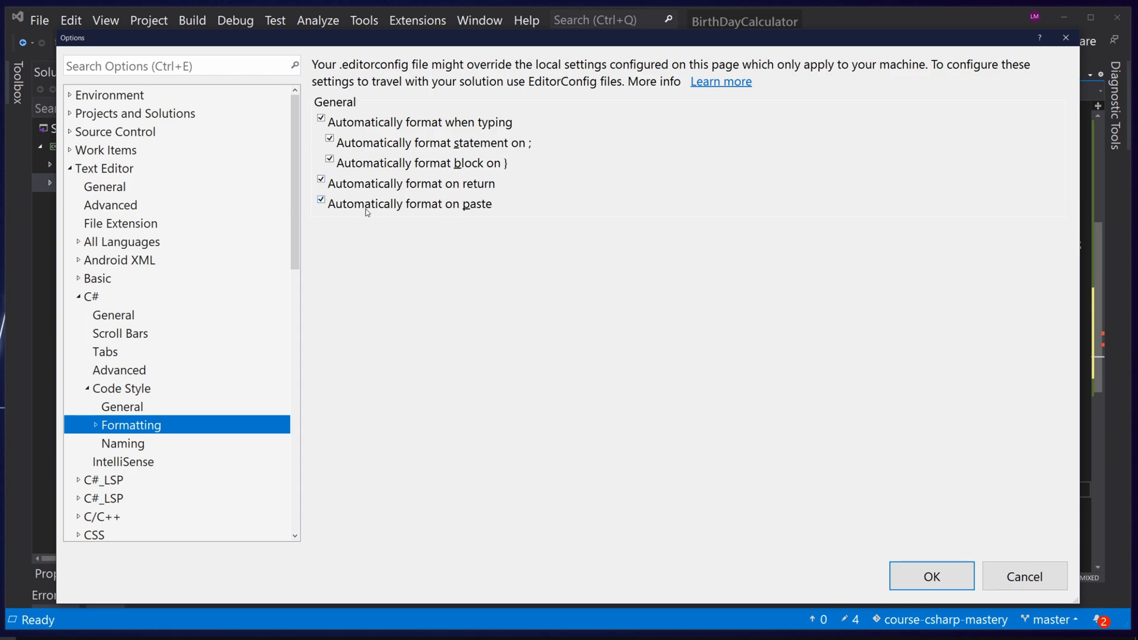
mouse_move(465, 226)
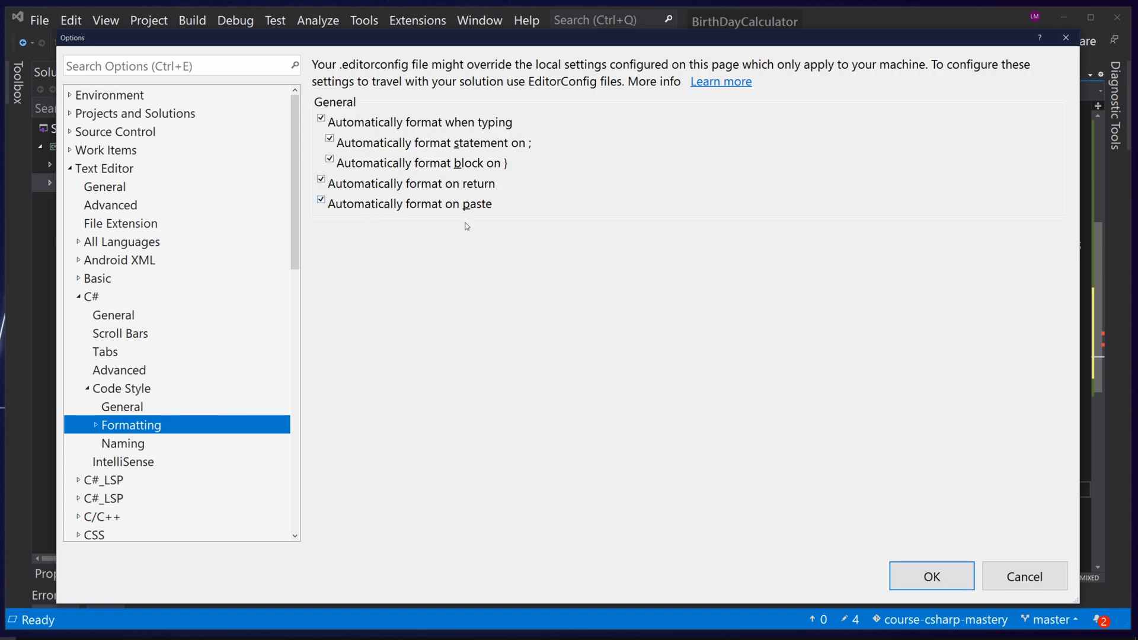
click(931, 576)
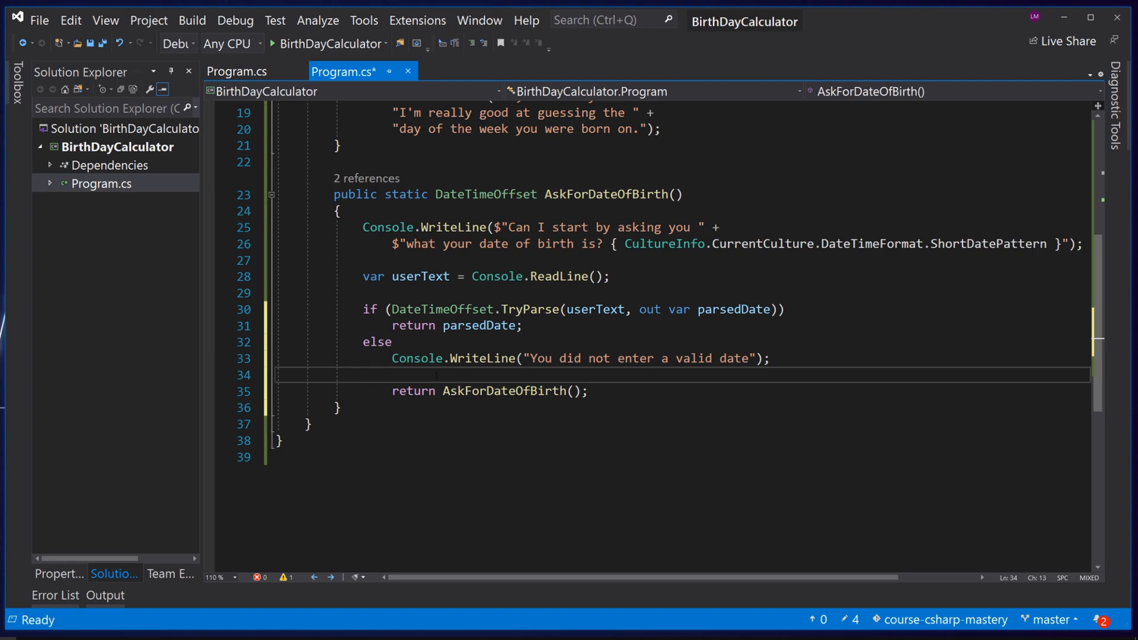
- Add the line 'var a = 1;' below the recursive return statement
key(enter)
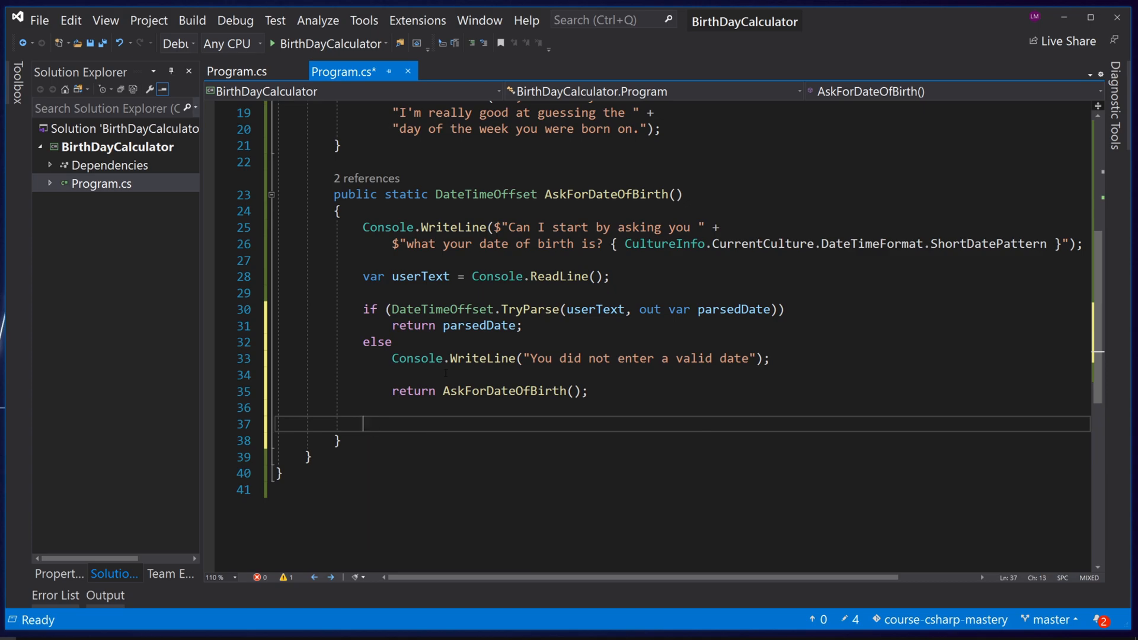
text(var a = 1;)
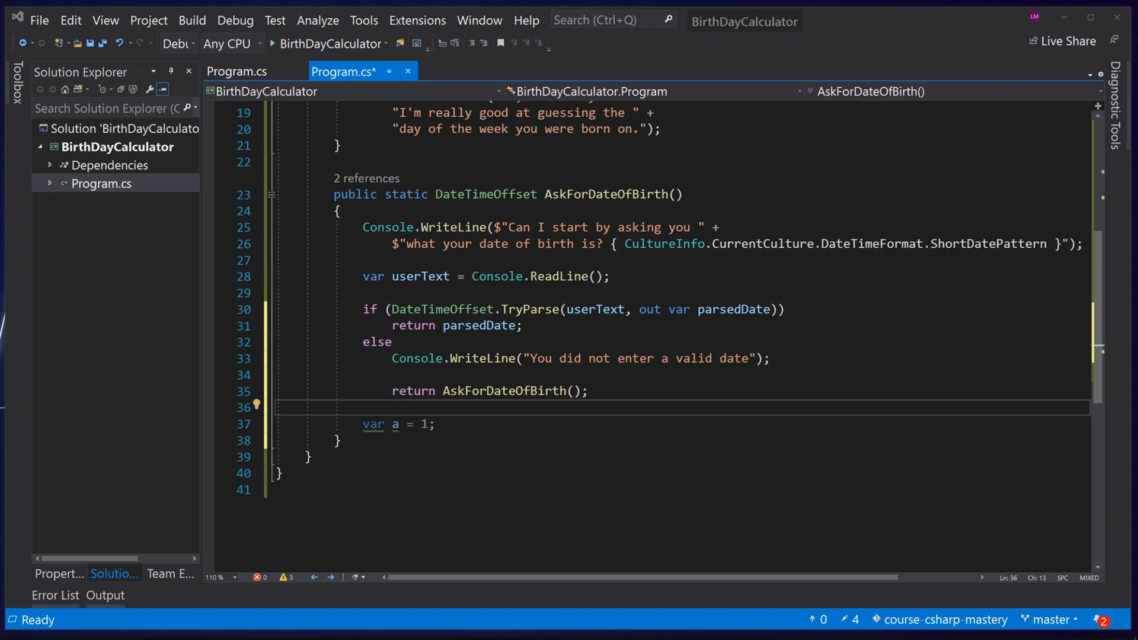
click(417, 20)
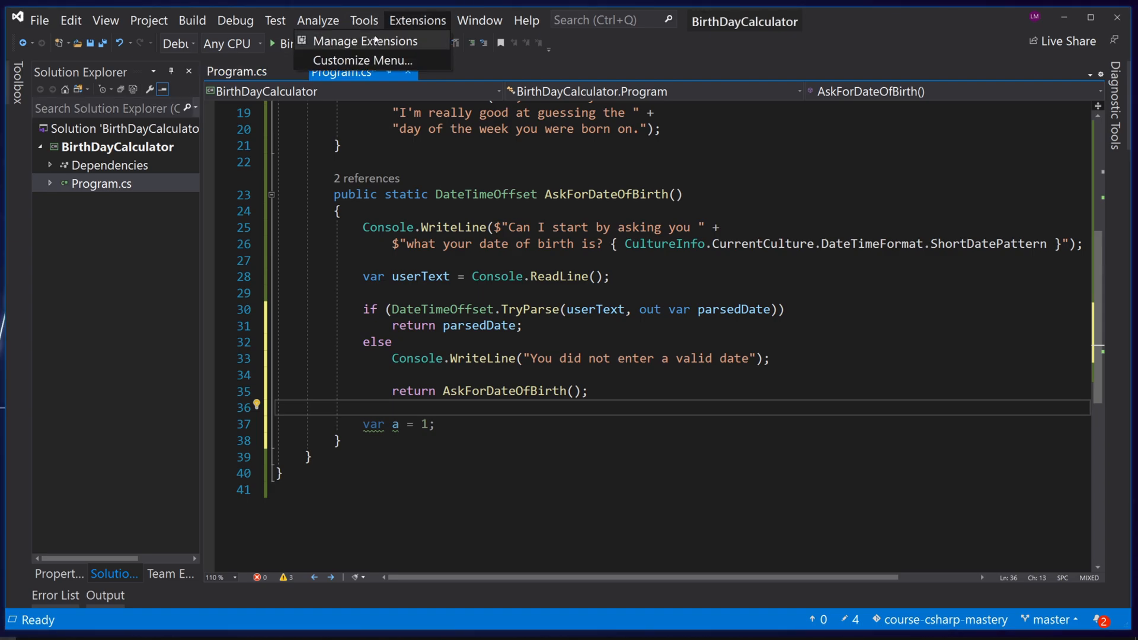
click(364, 40)
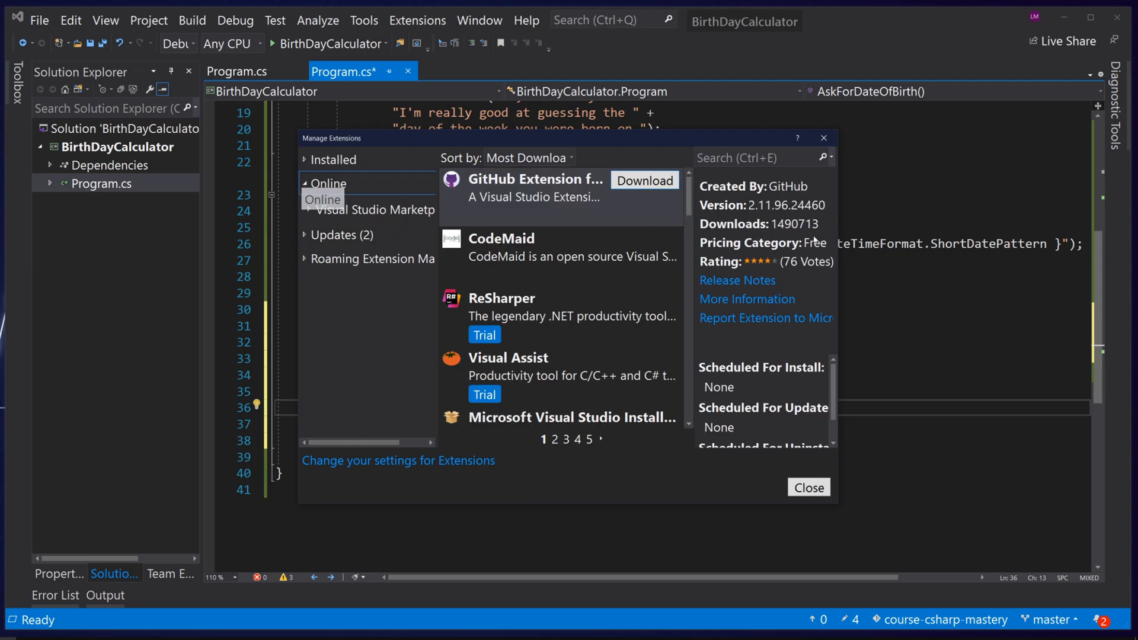
click(754, 157)
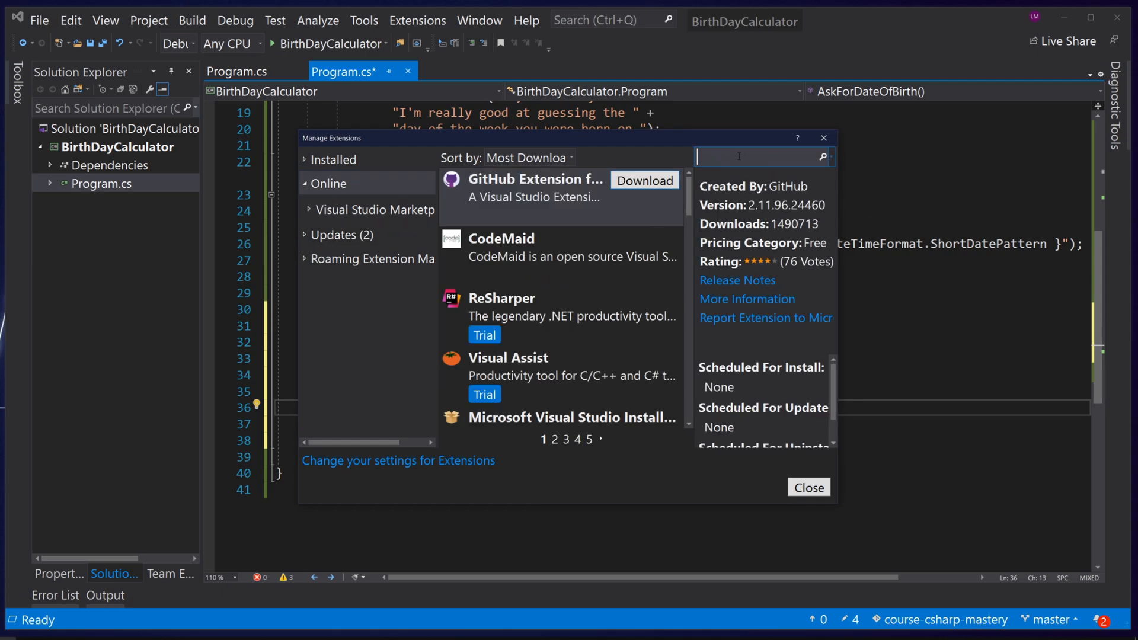
text(format on save)
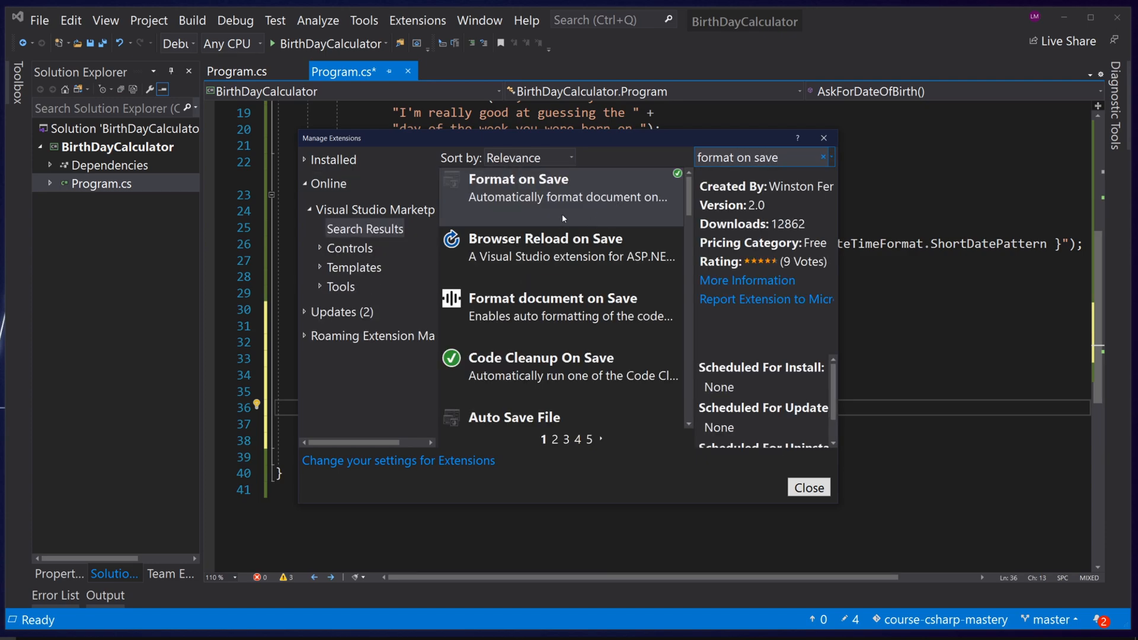
click(559, 196)
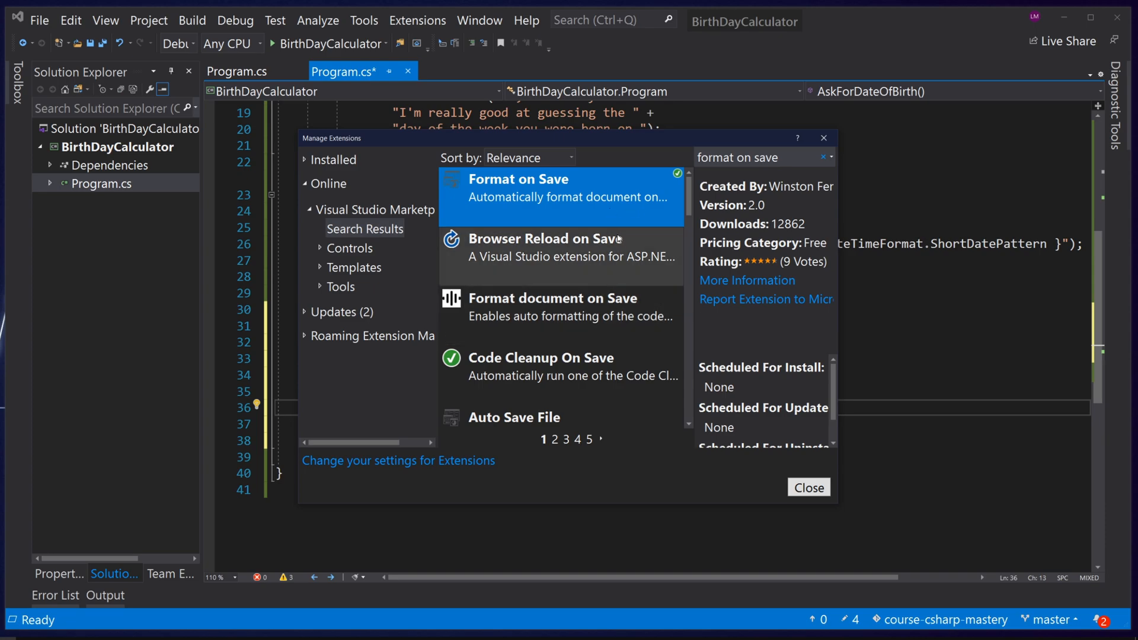
click(552, 247)
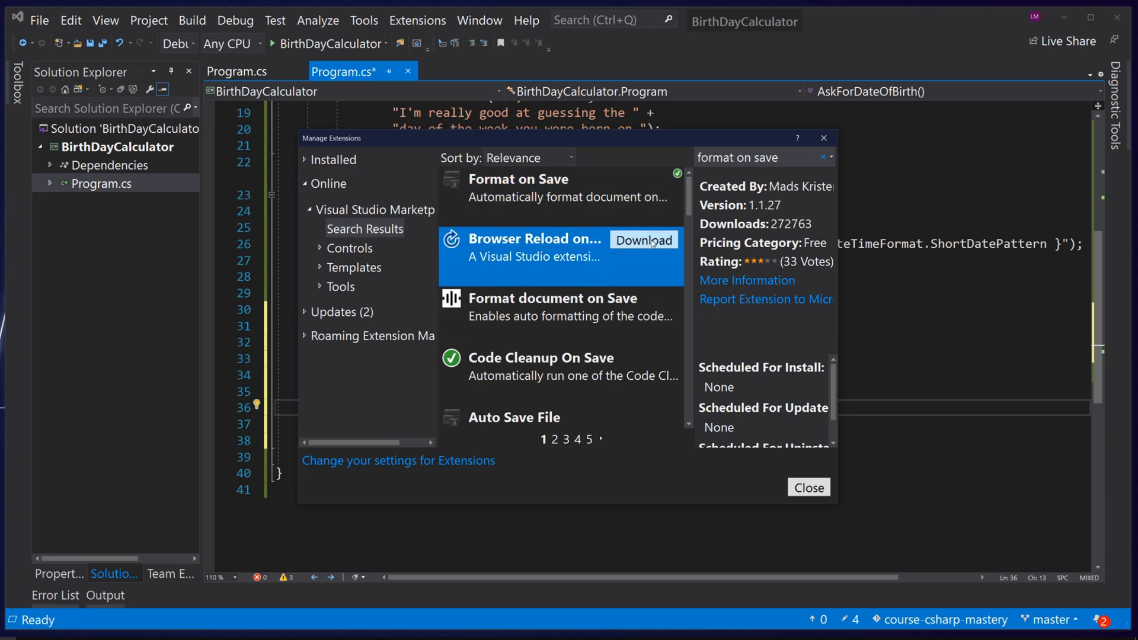
click(518, 188)
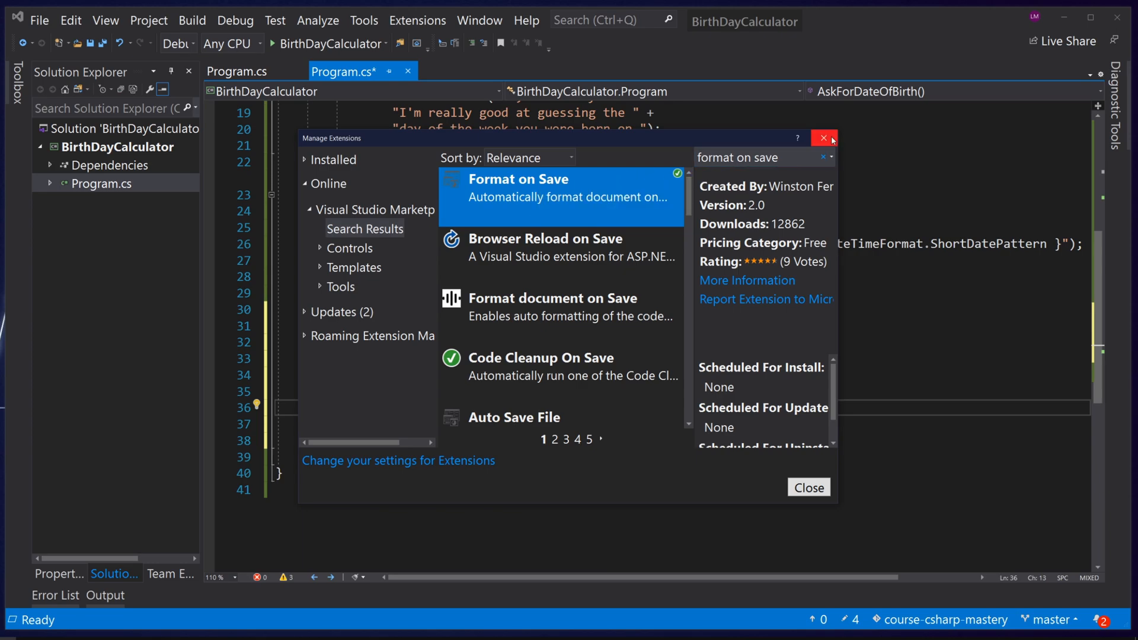
click(823, 138)
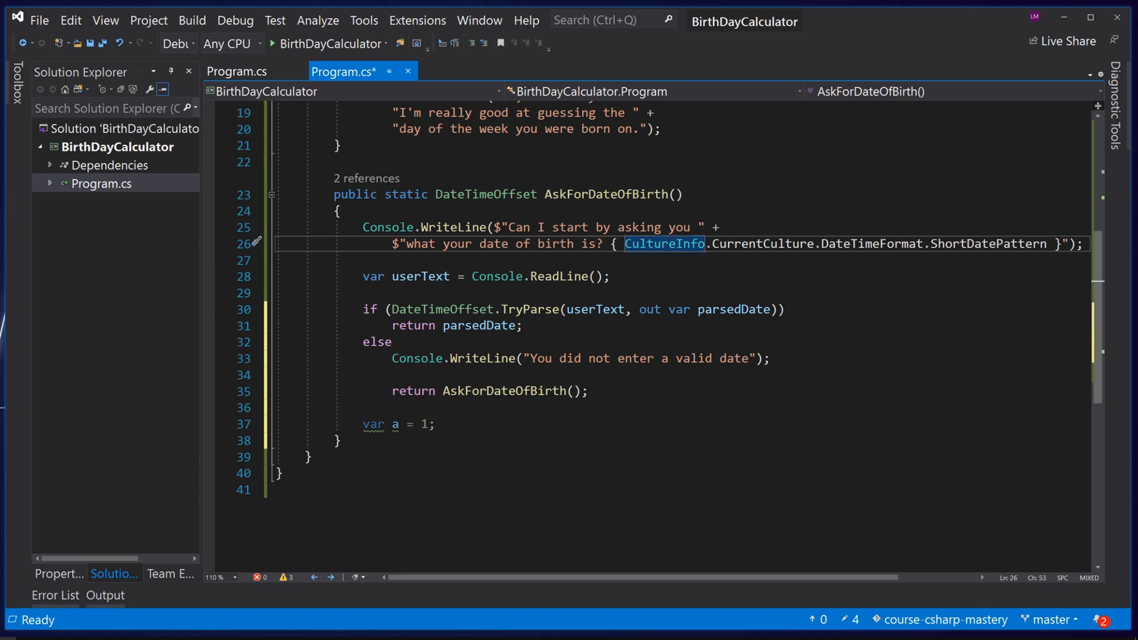